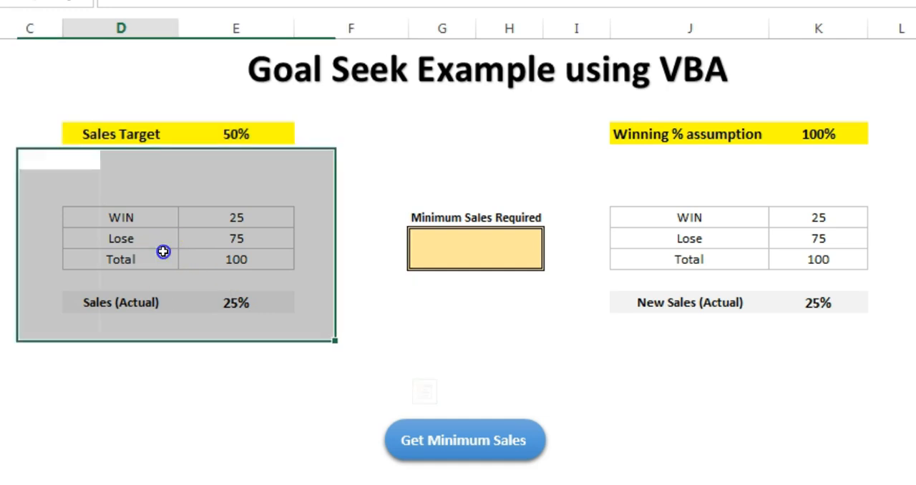
Review the WIN, Lose and Total counts, the 50% Sales Target and the 100% Winning assumption.
click(250, 219)
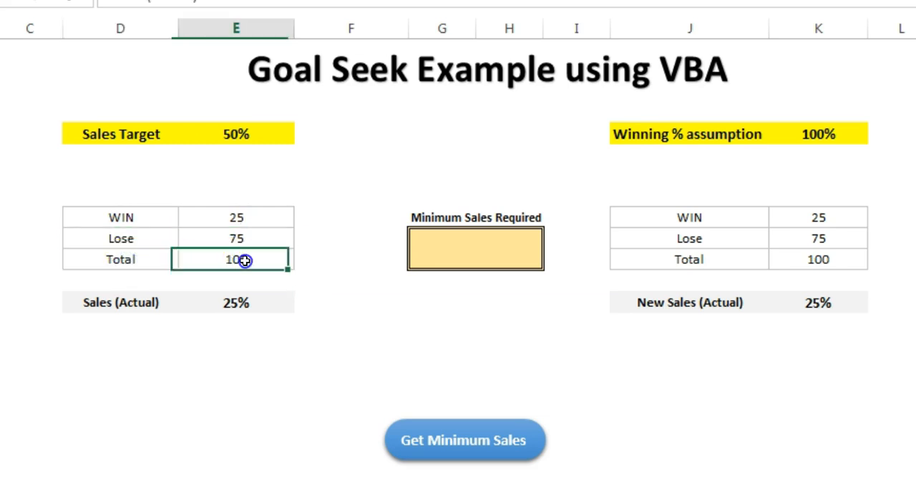
mouse_move(166, 215)
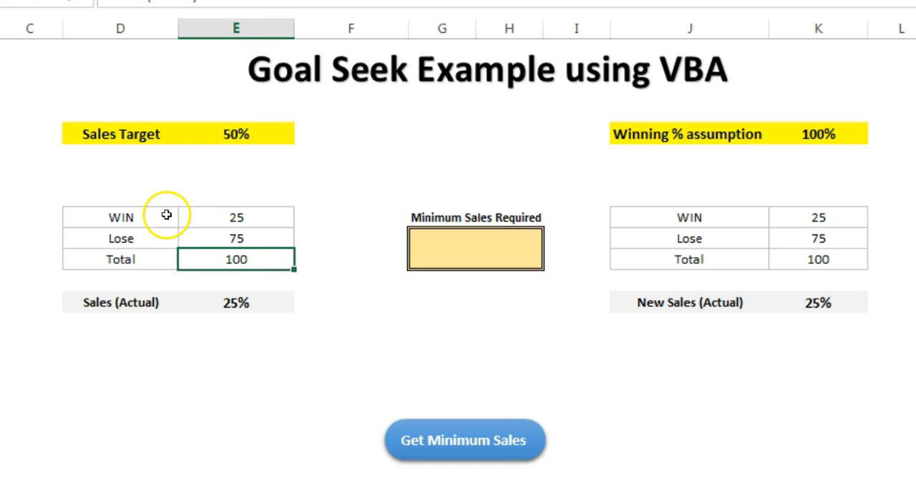
click(120, 218)
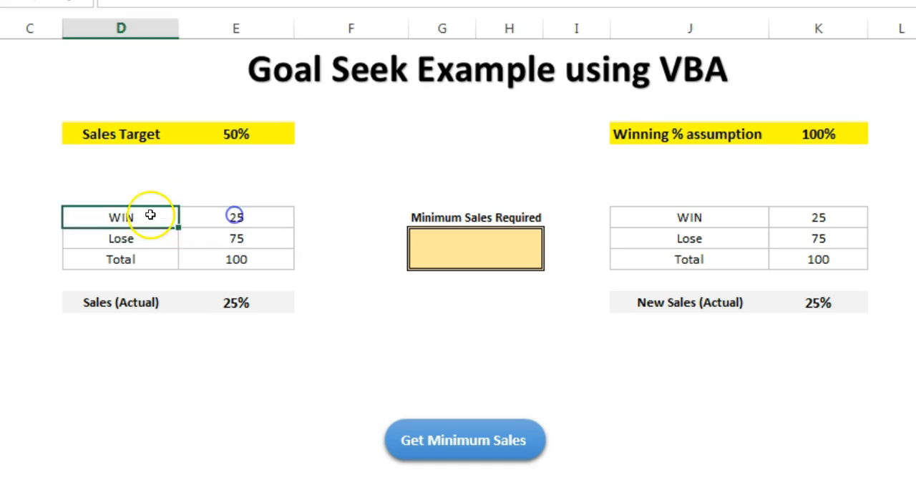
click(235, 216)
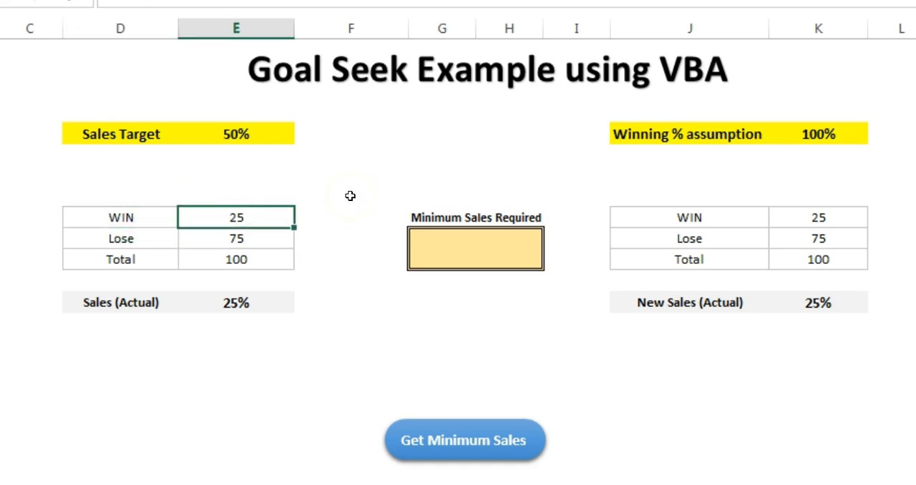
click(237, 303)
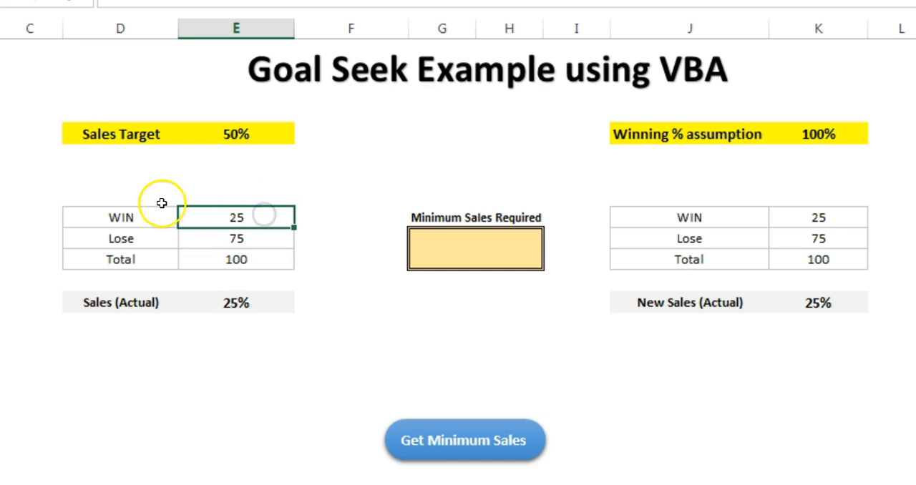
mouse_move(206, 188)
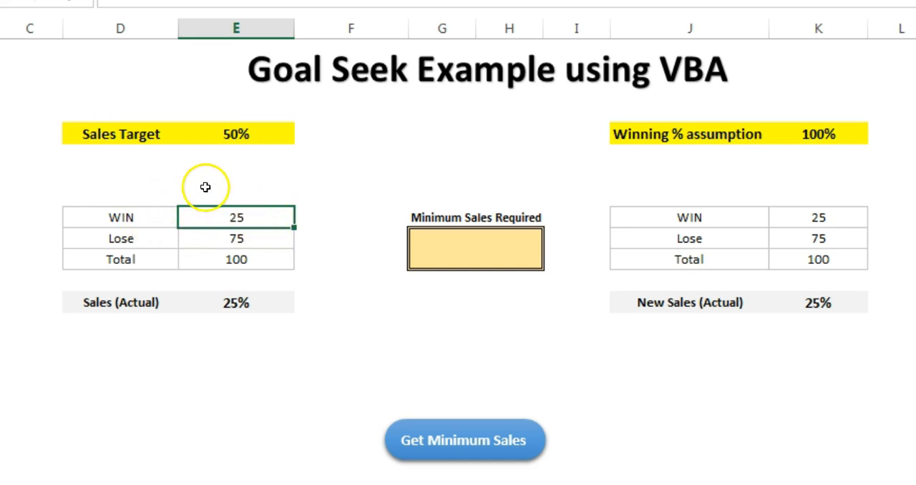
click(236, 134)
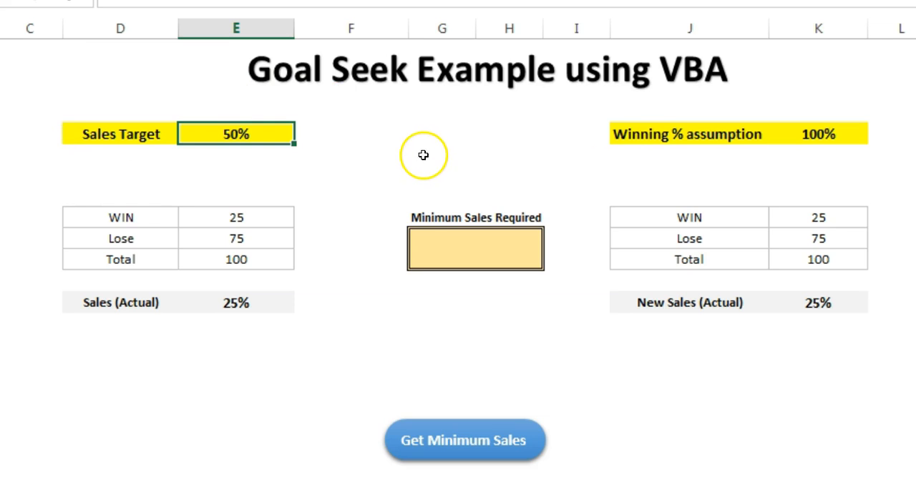
mouse_move(428, 140)
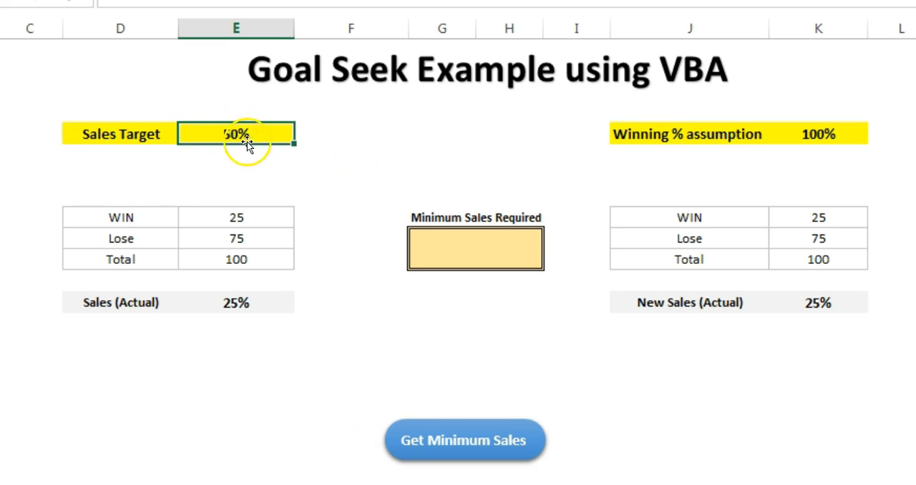
mouse_move(306, 147)
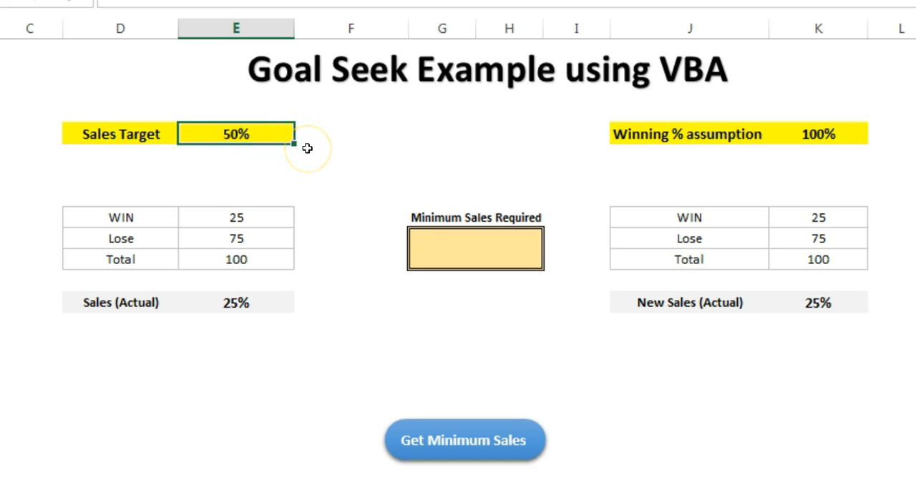
click(688, 134)
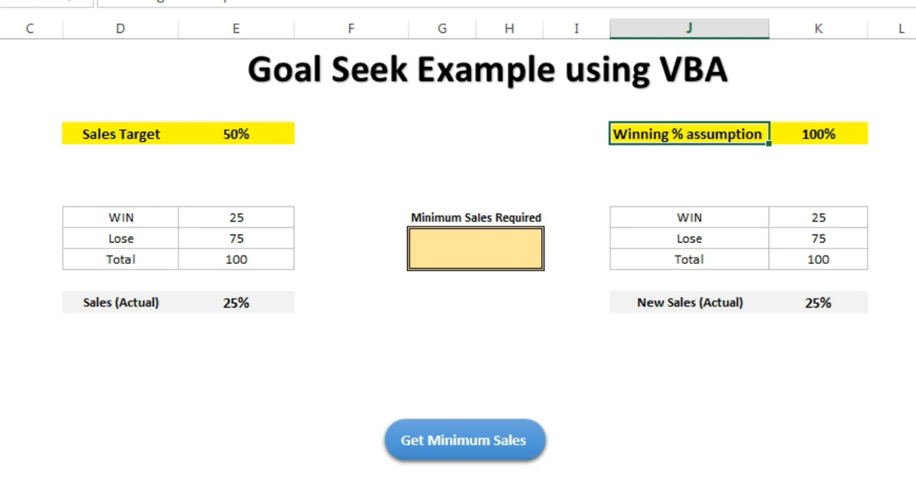
mouse_move(846, 139)
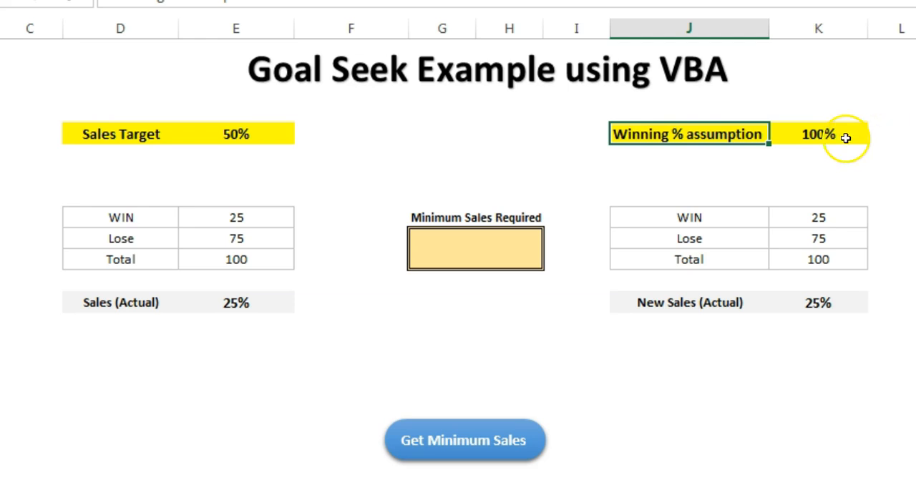
click(818, 136)
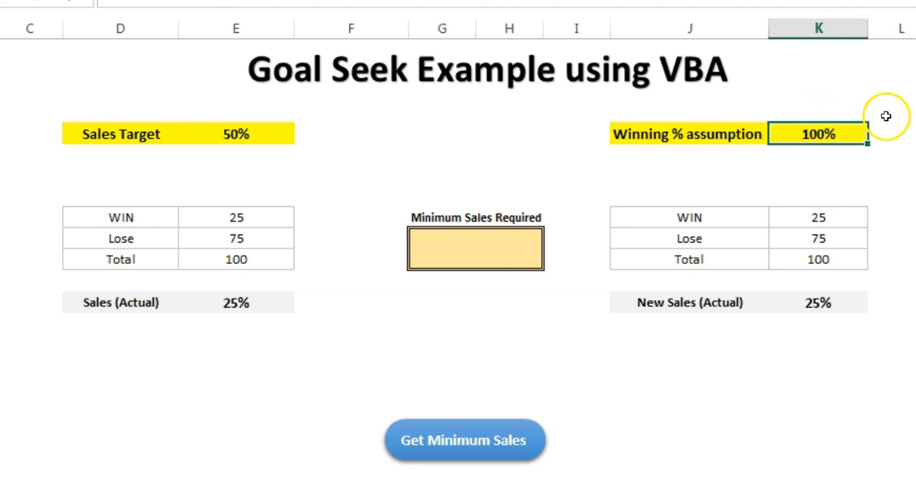
mouse_move(582, 195)
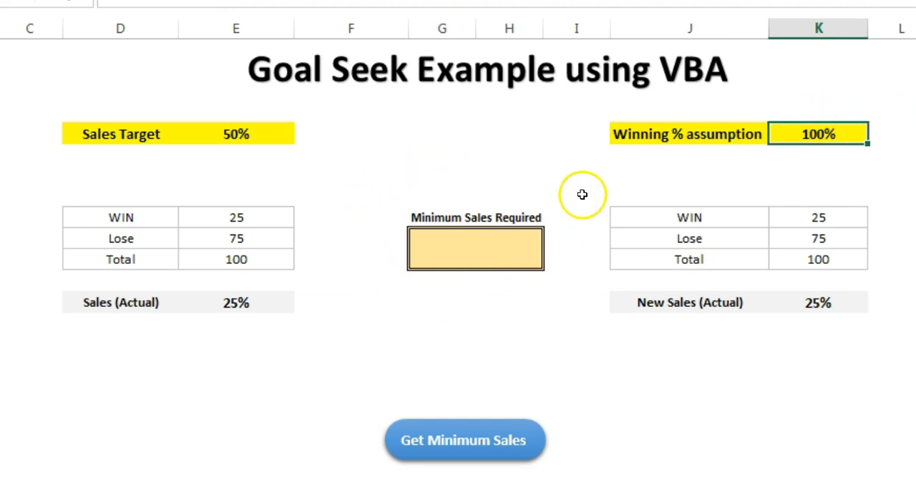
click(236, 134)
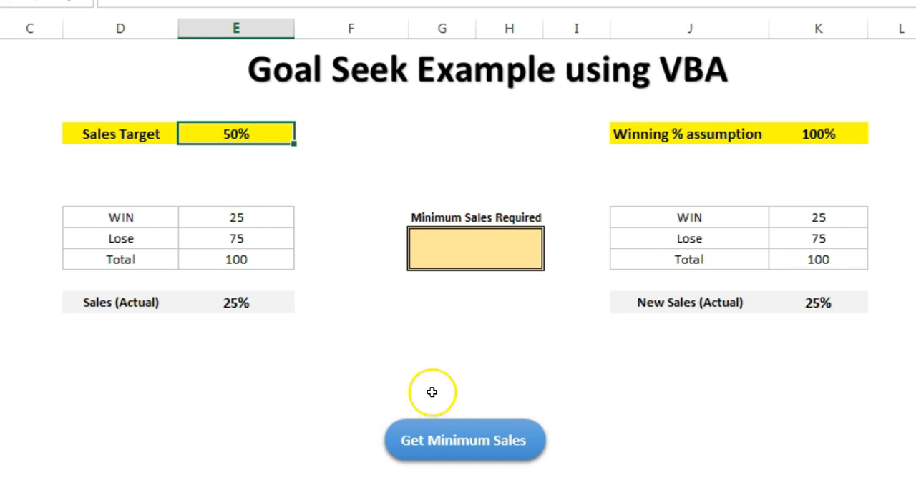
mouse_move(487, 450)
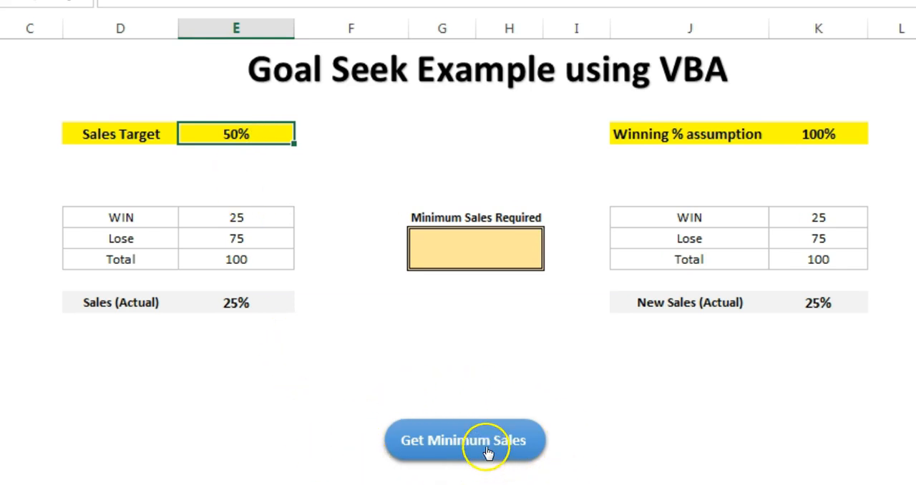
Run Get Minimum Sales so Minimum Sales Required shows 50 and New Sales reaches 50%.
click(467, 441)
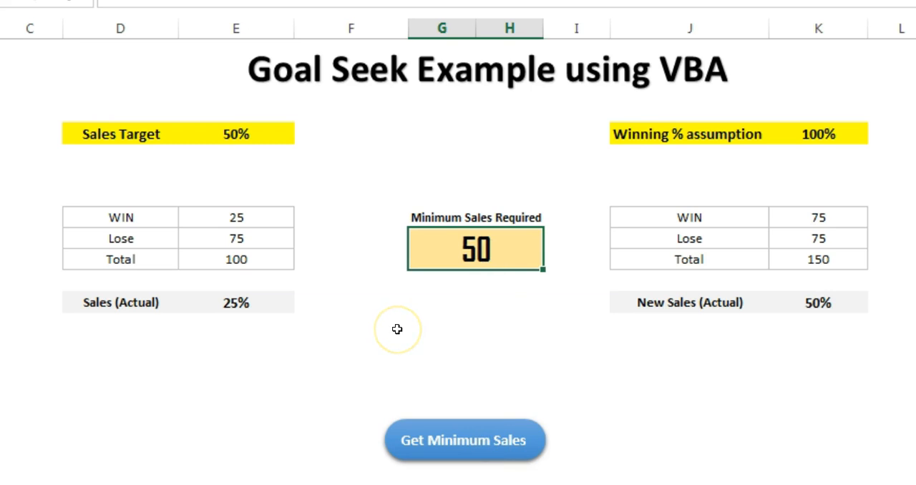
mouse_move(532, 289)
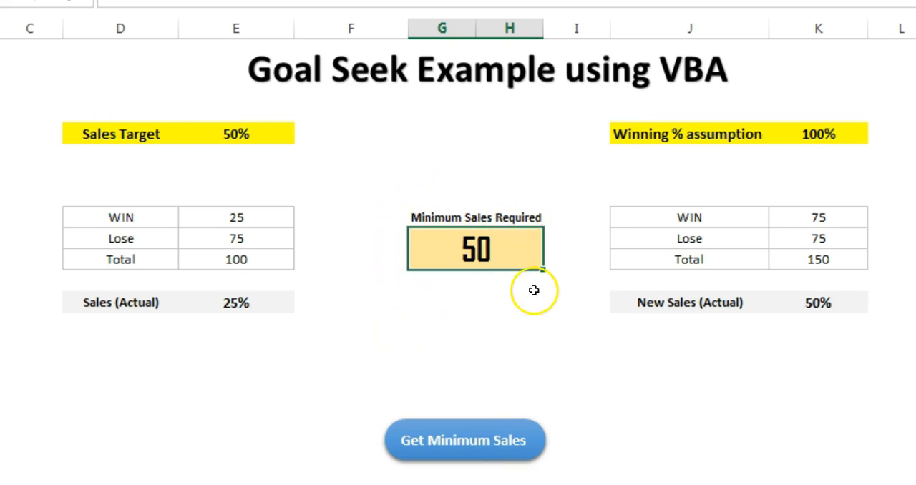
mouse_move(650, 151)
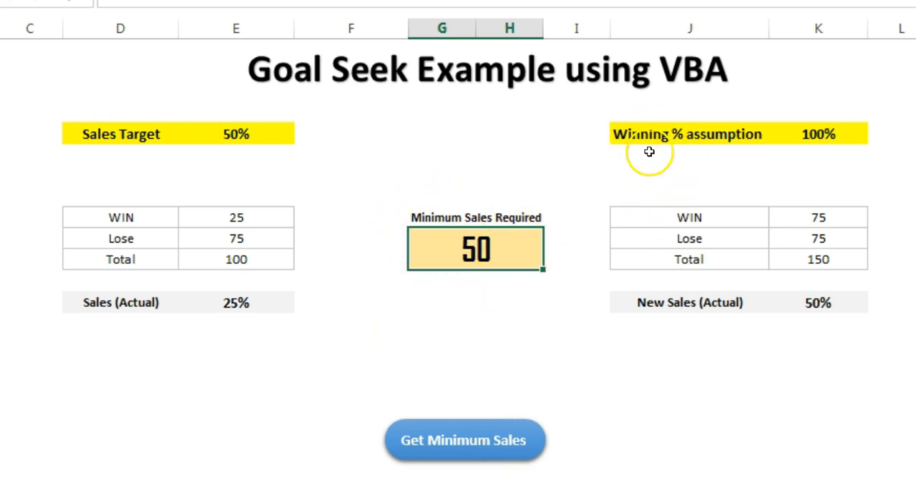
mouse_move(849, 134)
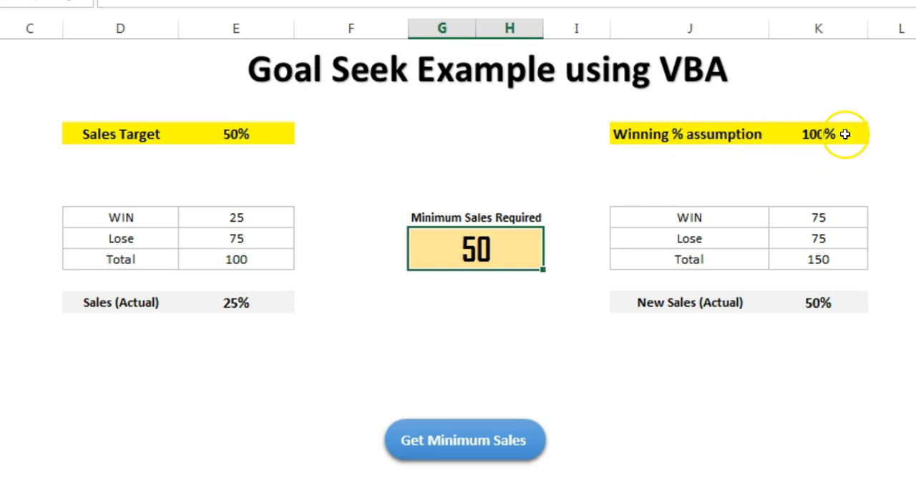
mouse_move(538, 198)
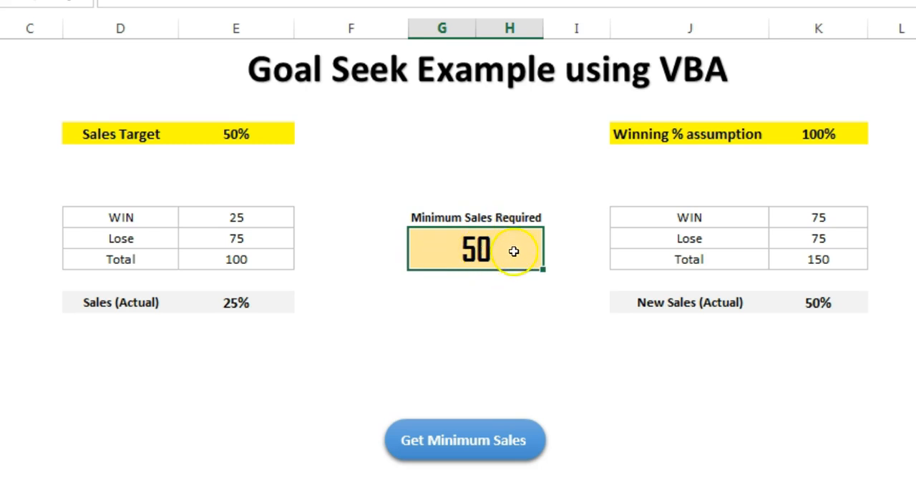
click(709, 218)
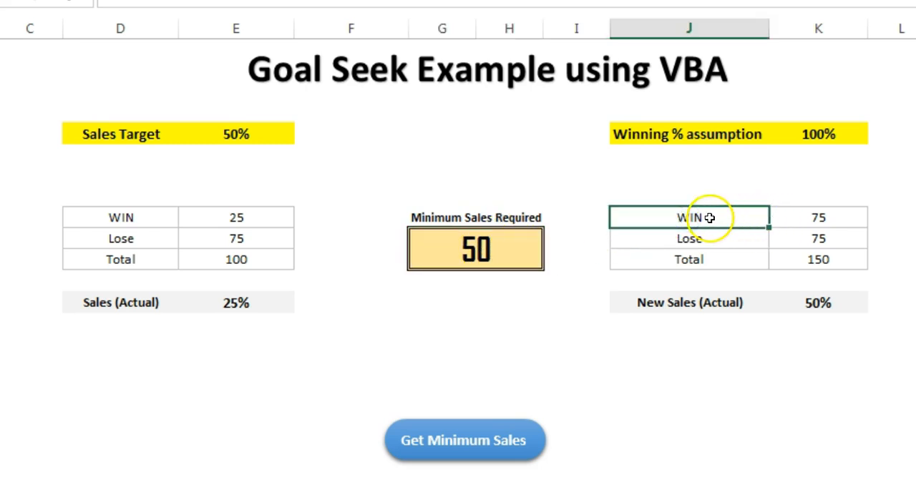
click(318, 218)
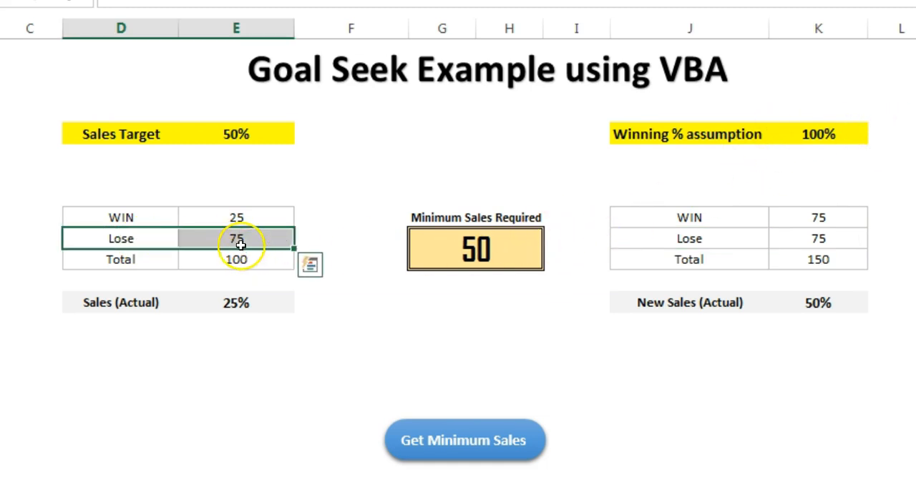
click(818, 238)
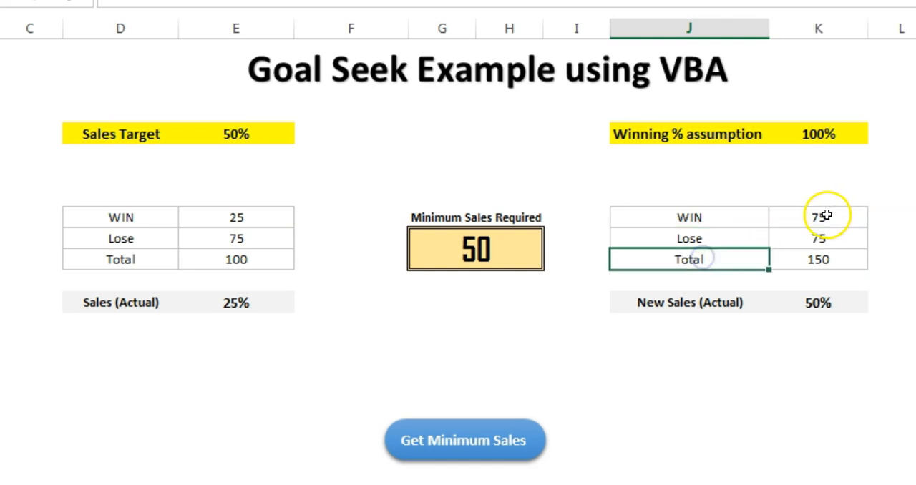
mouse_move(634, 301)
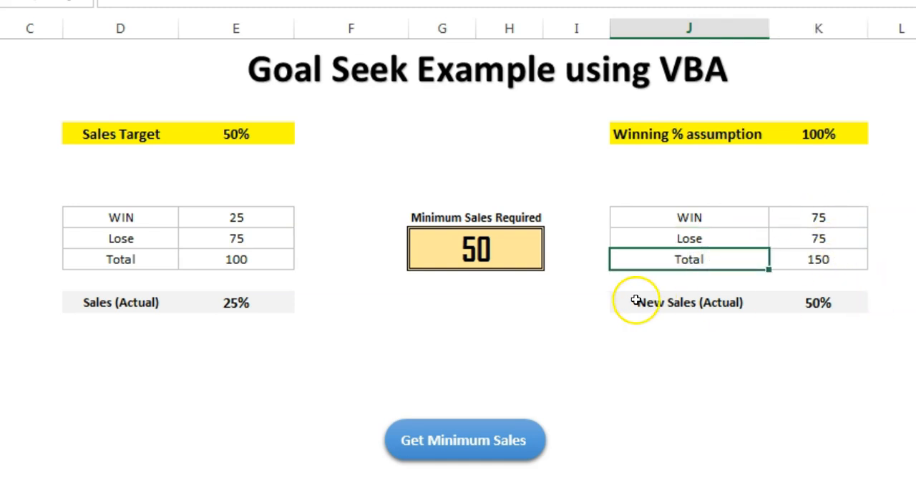
mouse_move(734, 226)
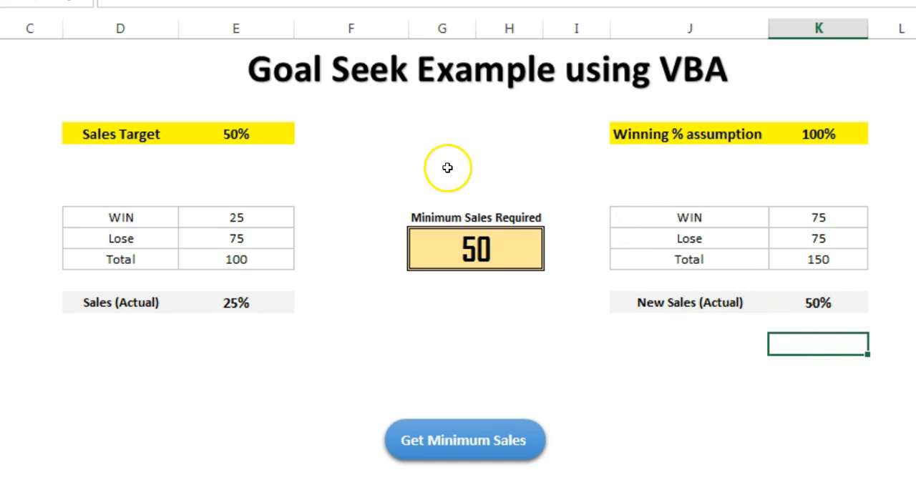
mouse_move(505, 217)
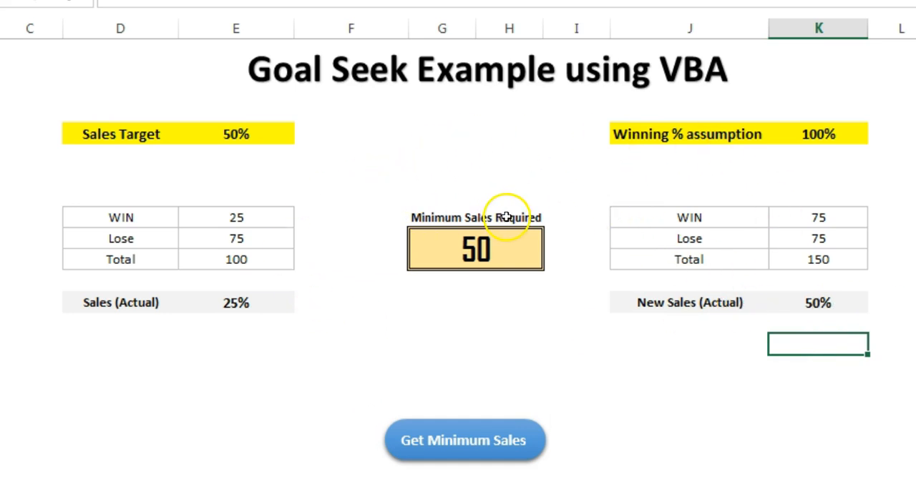
Enter a Lose count of 989 and raise the Sales Target to 60%.
click(235, 218)
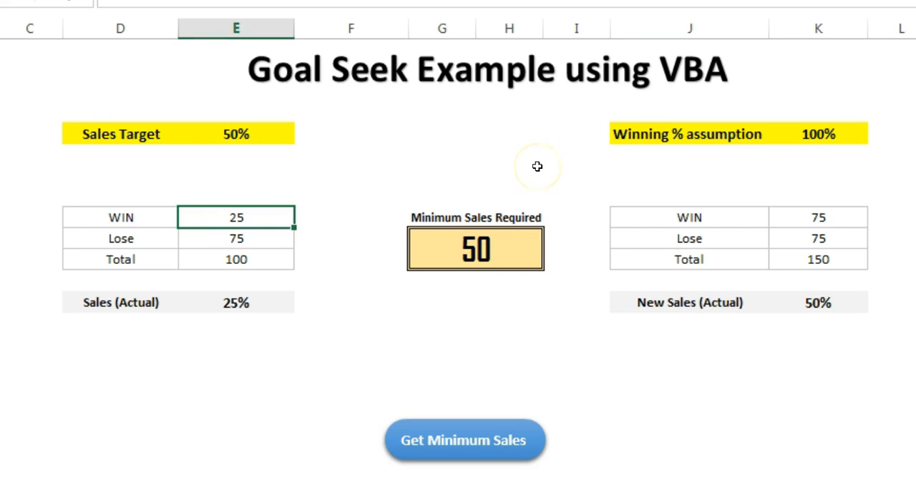
text(756)
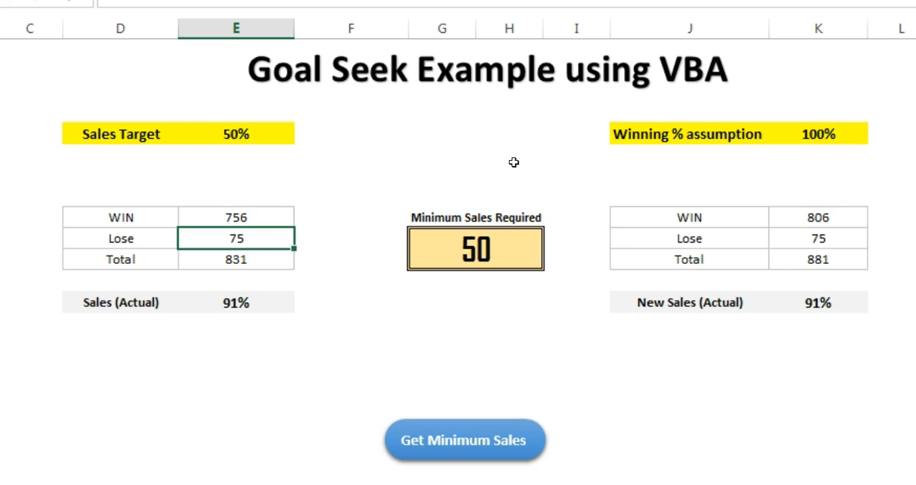
text(989)
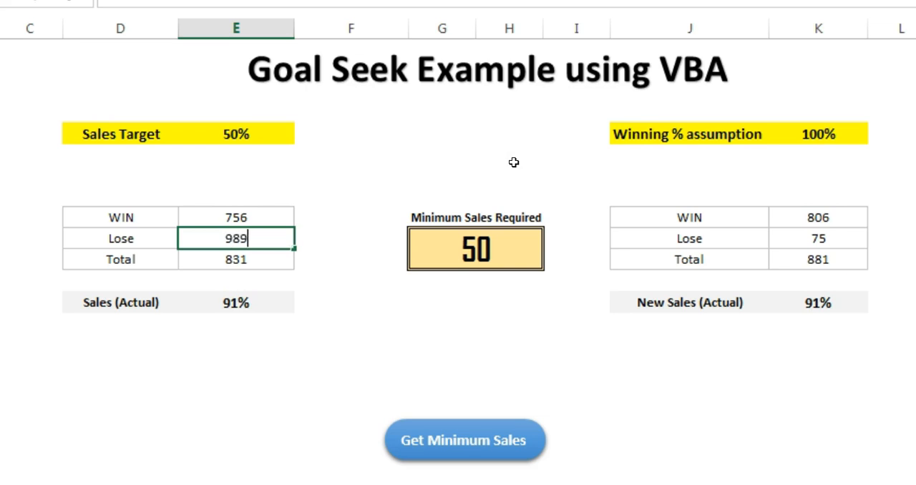
key(Enter)
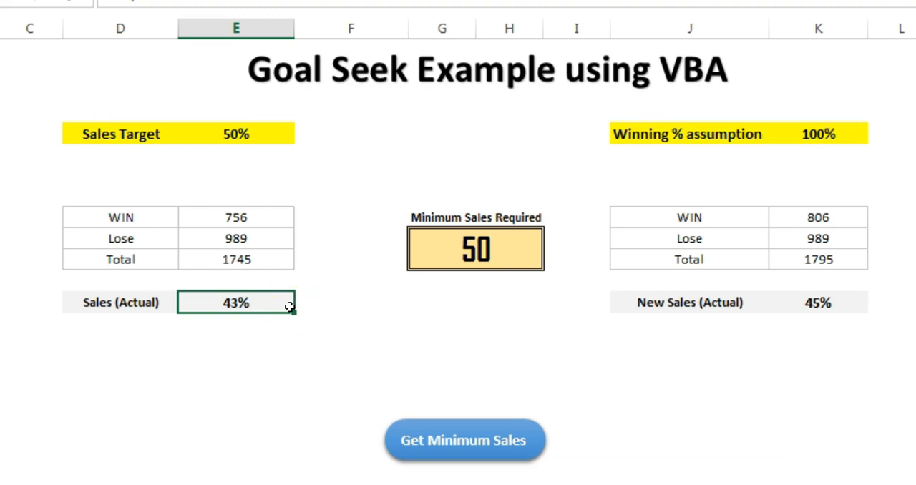
click(235, 134)
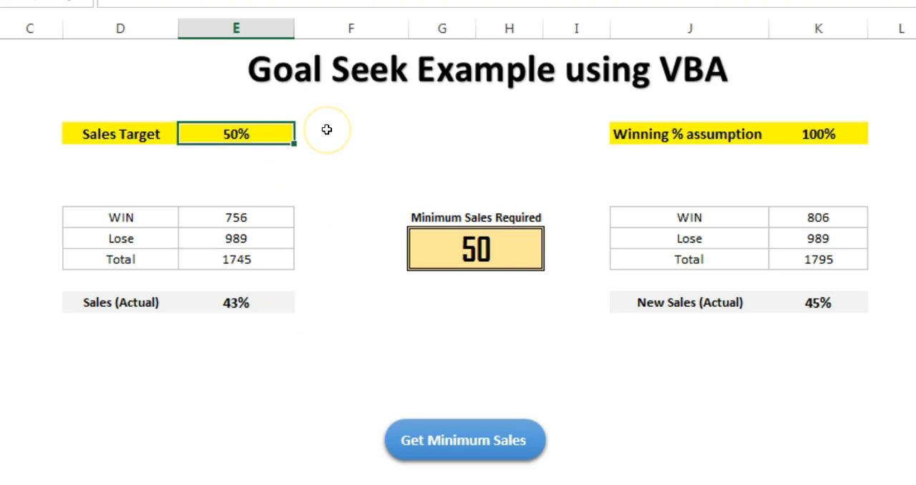
text(60%)
click(818, 133)
text(80)
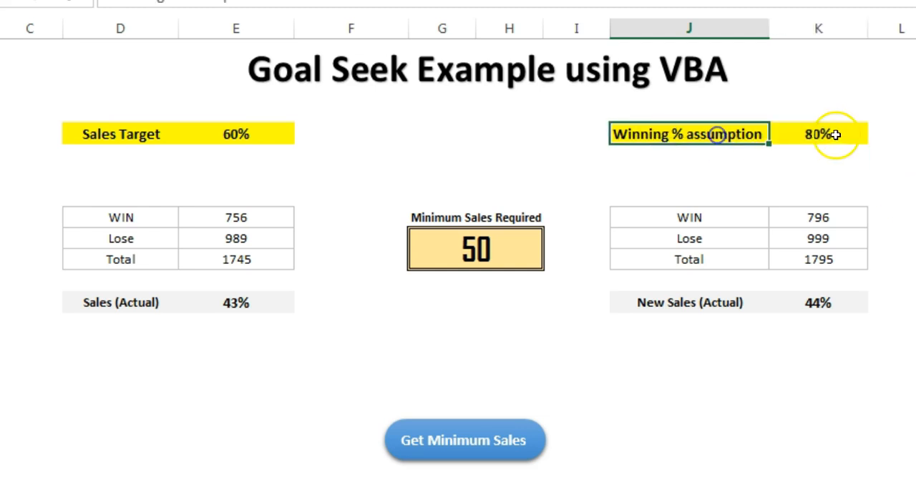
Set Winning % assumption to 80%, recalculate Minimum Sales Required to 1450, and add a blank sheet.
click(819, 136)
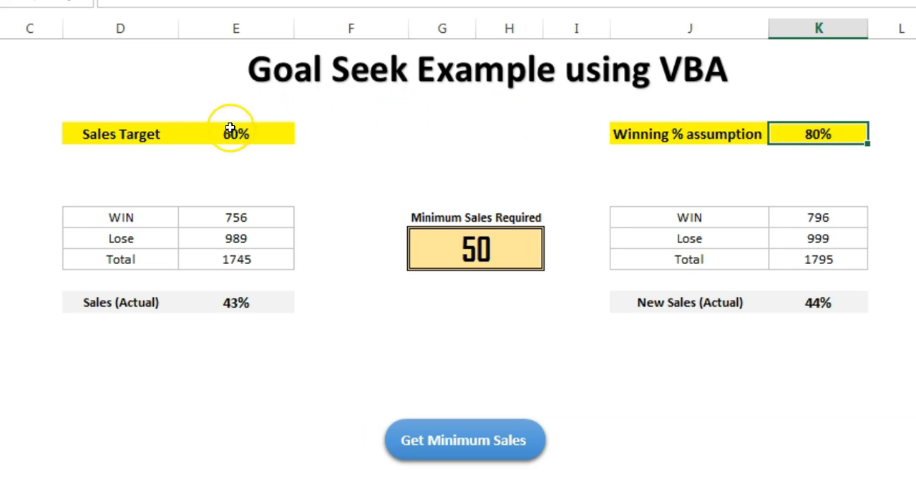
click(234, 134)
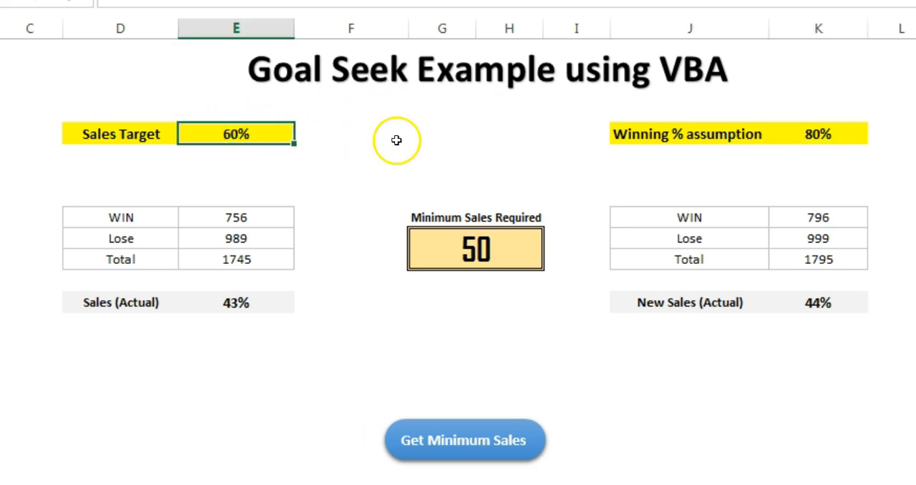
mouse_move(504, 456)
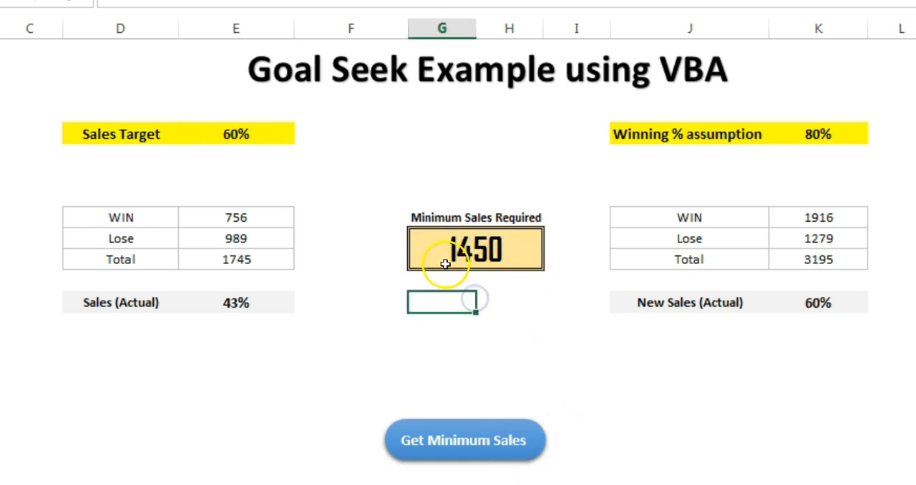
mouse_move(490, 278)
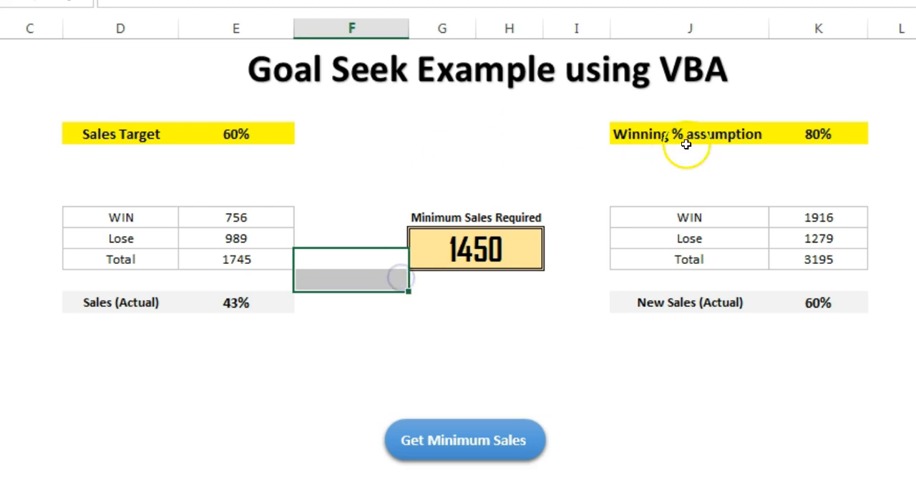
mouse_move(515, 232)
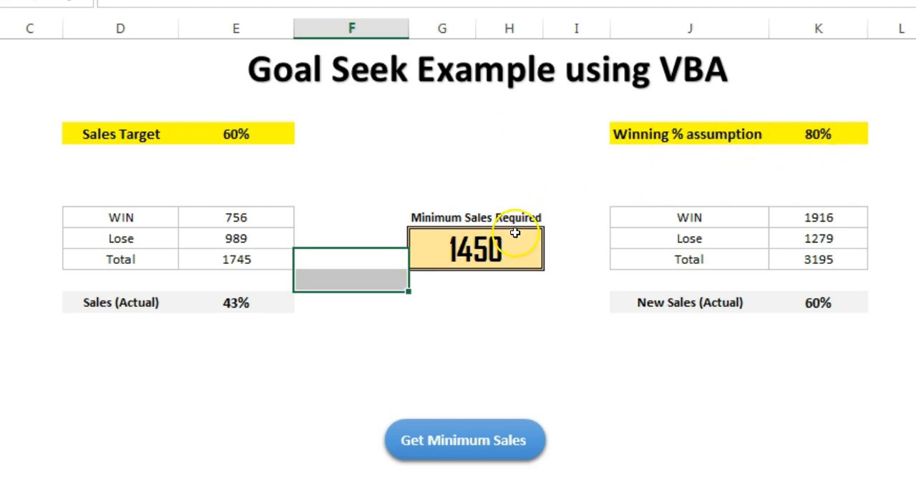
click(885, 217)
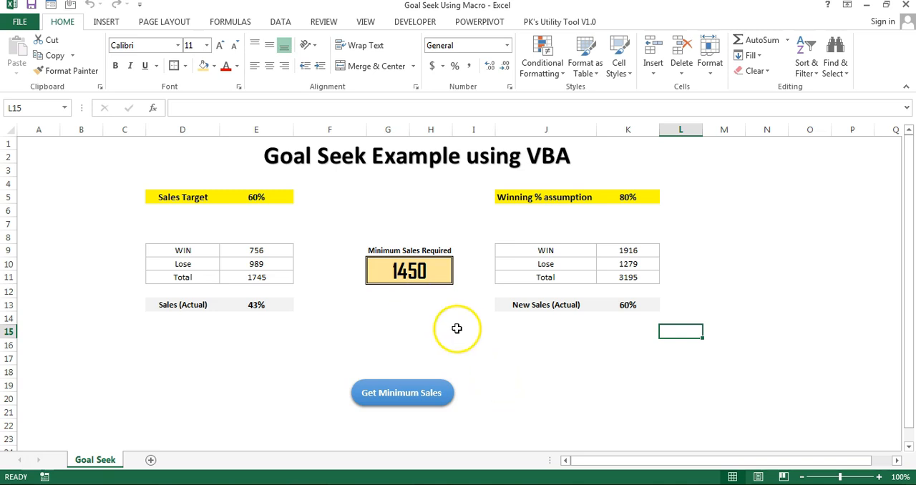
click(146, 459)
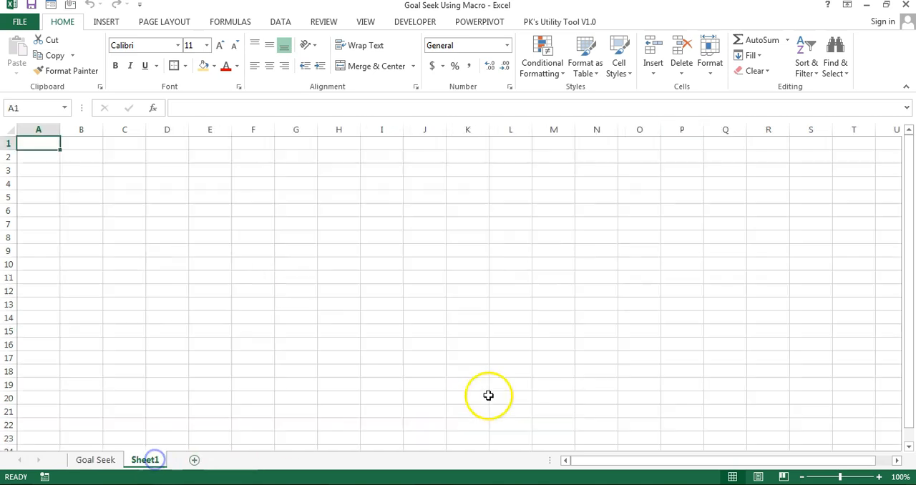
Paste the Sales Target and WIN/Lose/Total block at C3 on Sheet1 keeping source column widths.
click(114, 460)
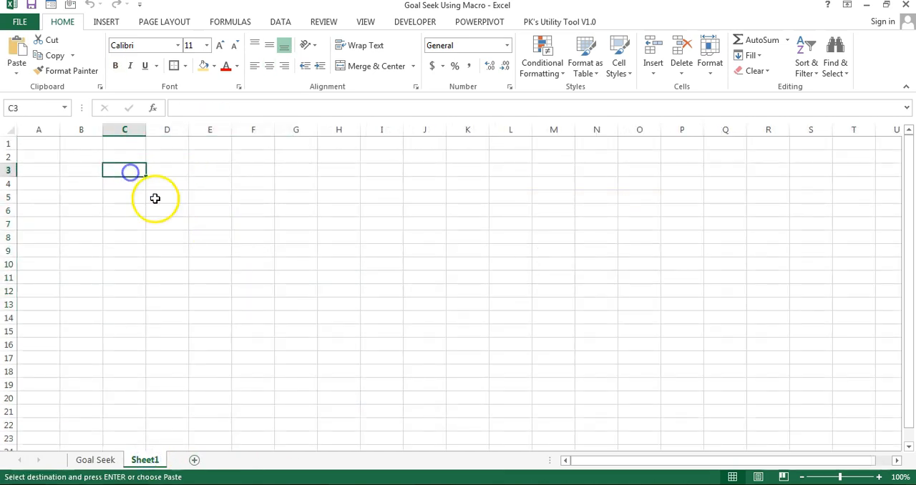
key(ctrl+v)
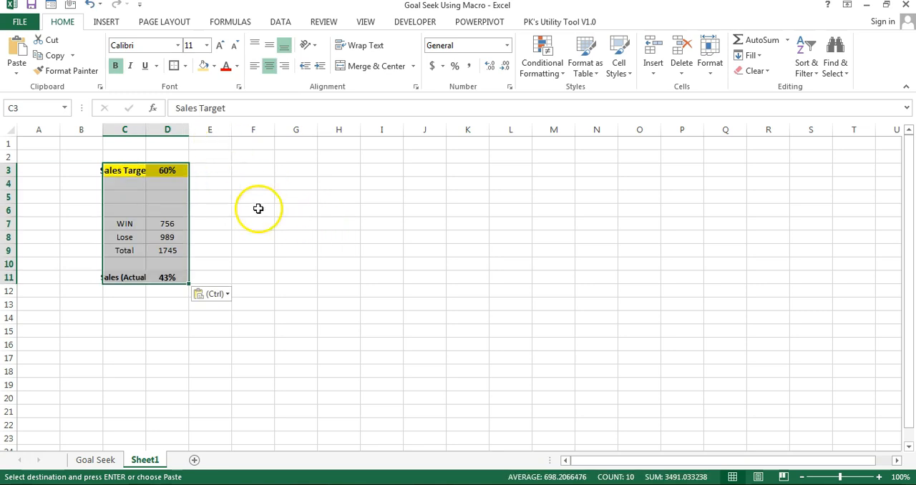
click(364, 21)
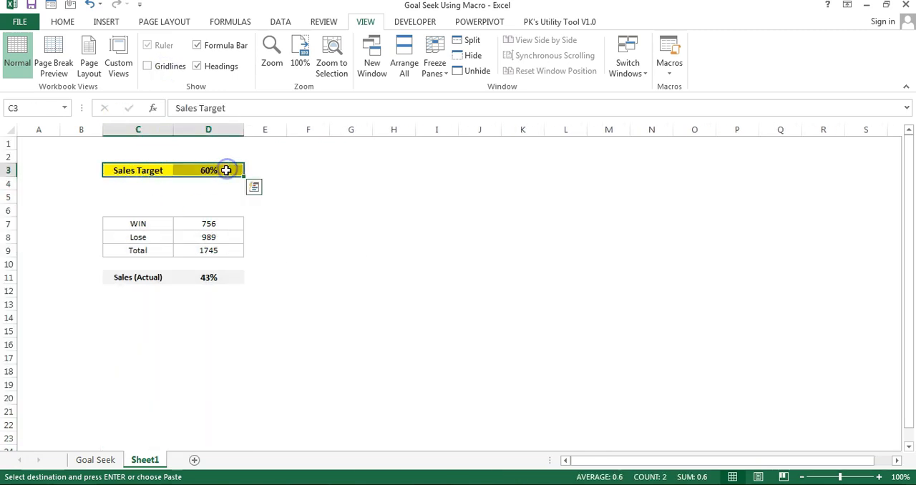
click(209, 169)
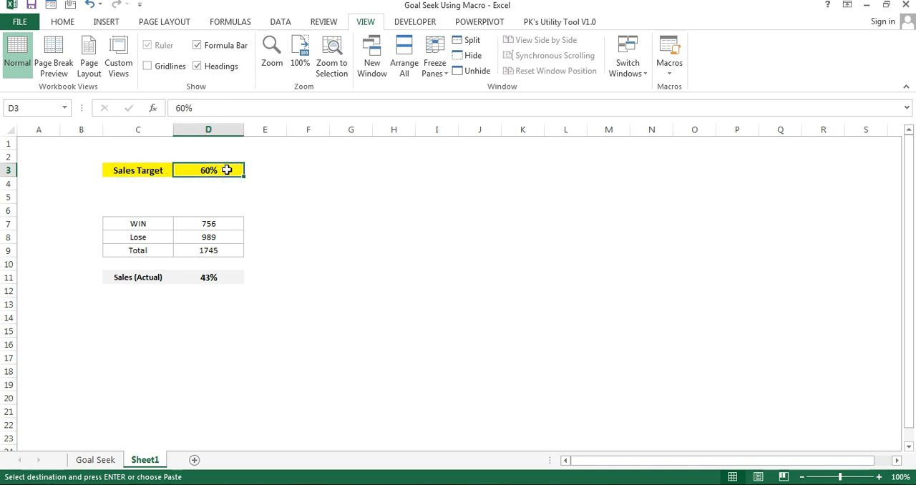
click(209, 223)
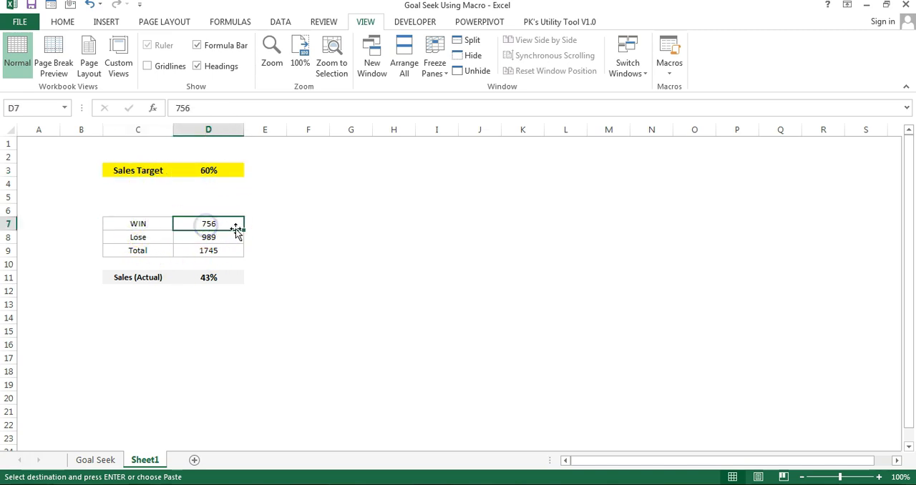
click(138, 237)
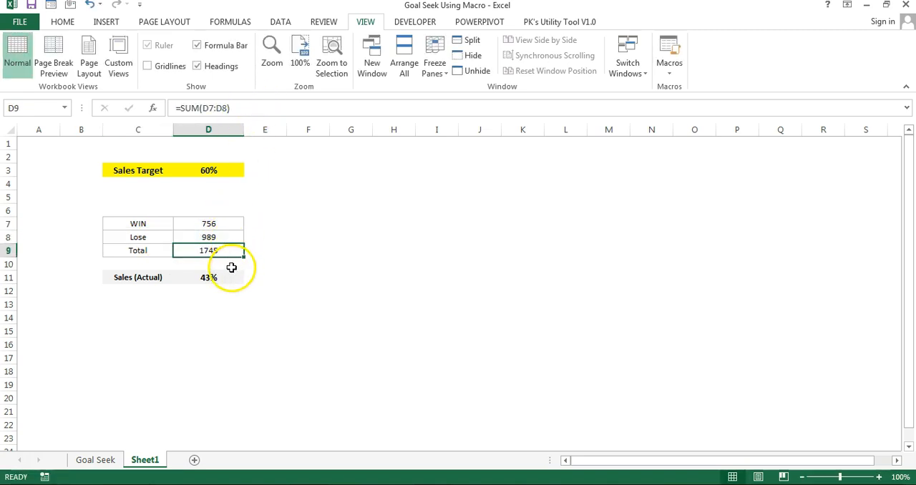
Enter =D7/D9 in D11 so Sales (Actual) is WIN divided by Total.
click(208, 278)
text(=D7)
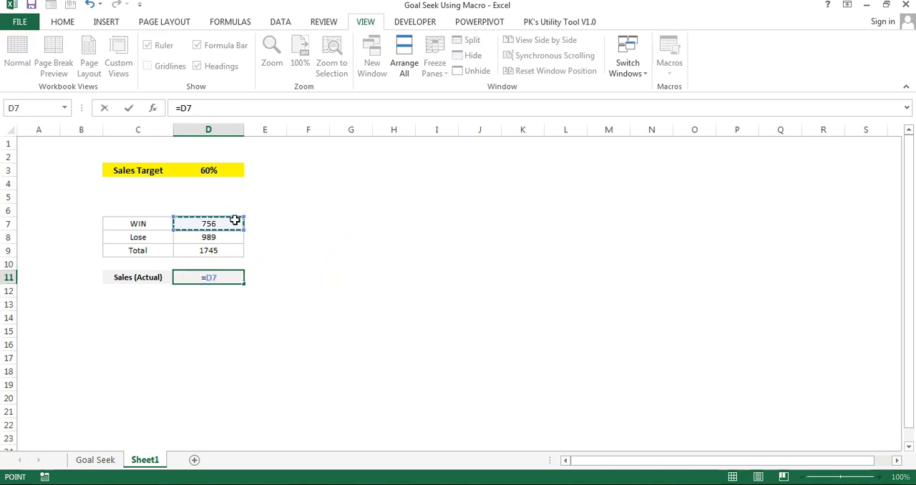
click(209, 251)
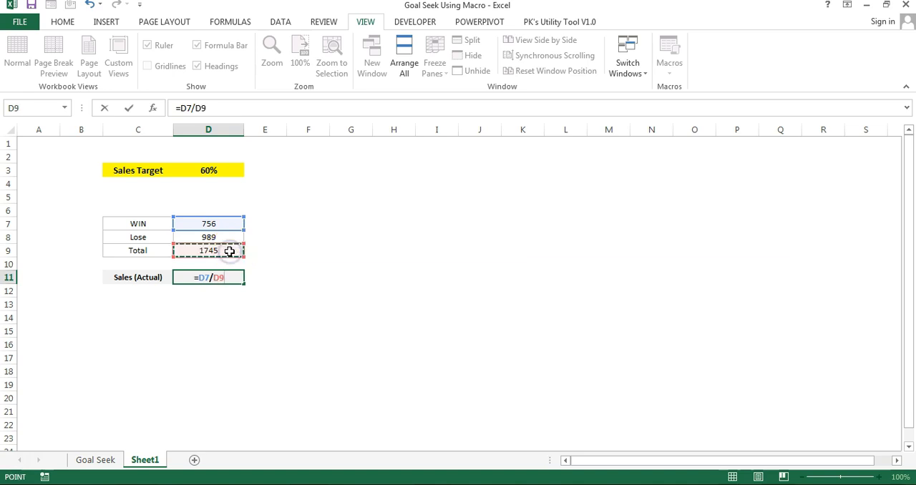
key(Enter)
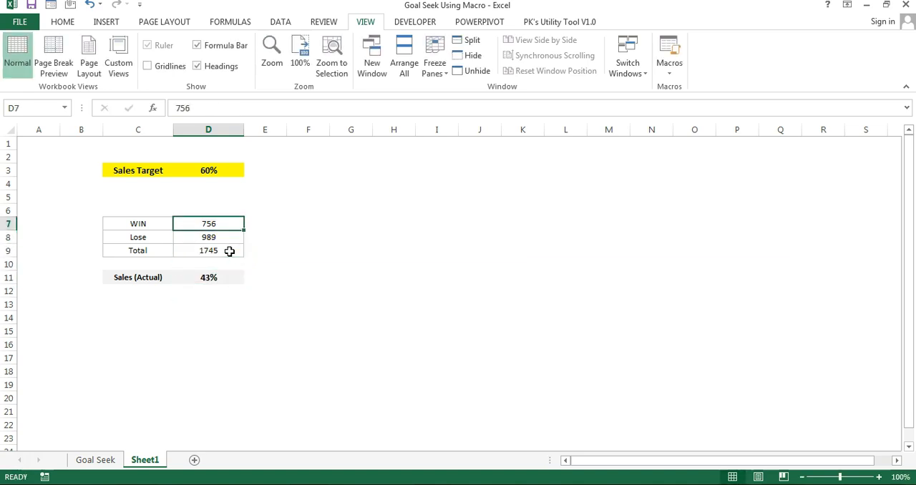
click(209, 169)
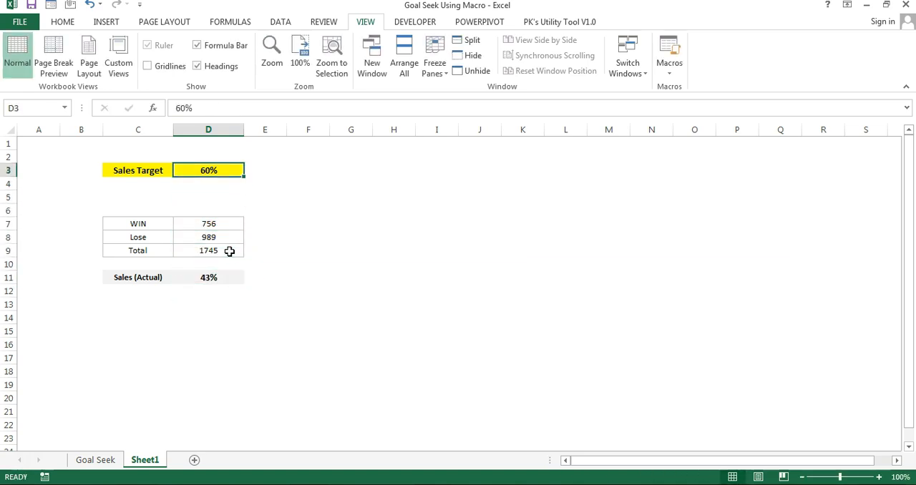
click(209, 223)
text(25)
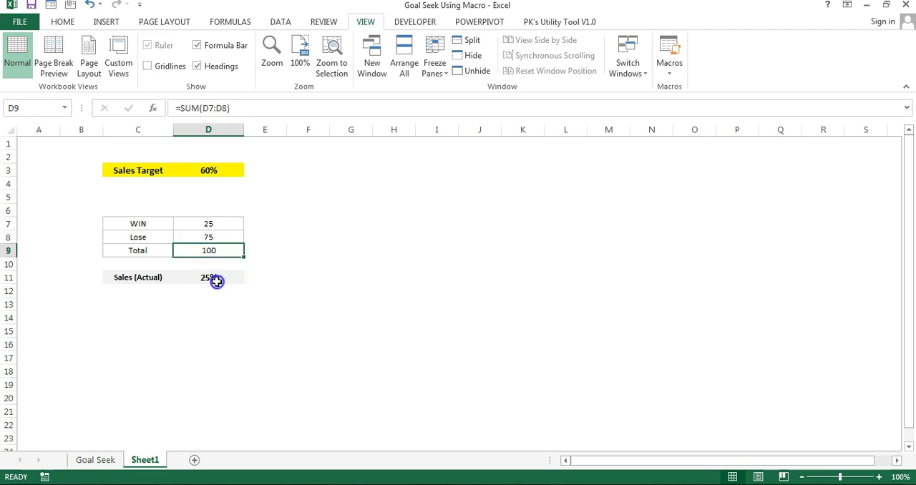
Set WIN 25 and Lose 75 for 25% actual sales and add a Minimum Sales Required label in G7.
click(209, 278)
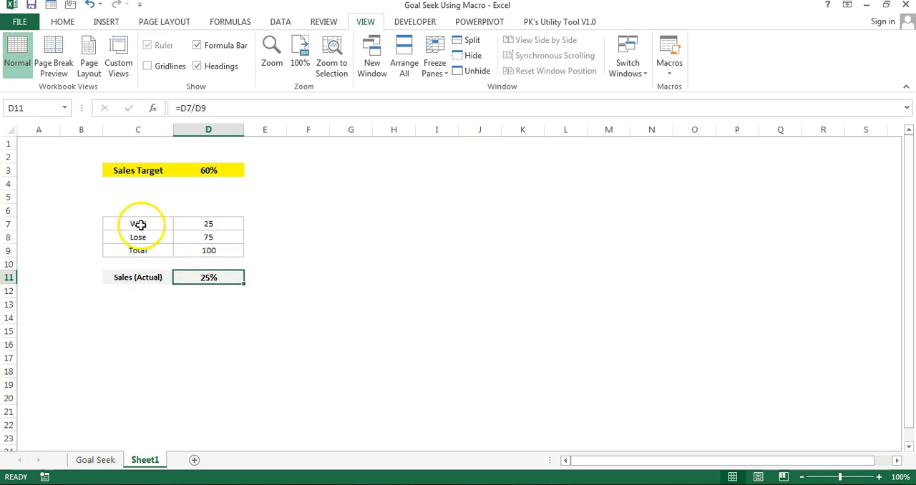
text(Minimum Sales Required)
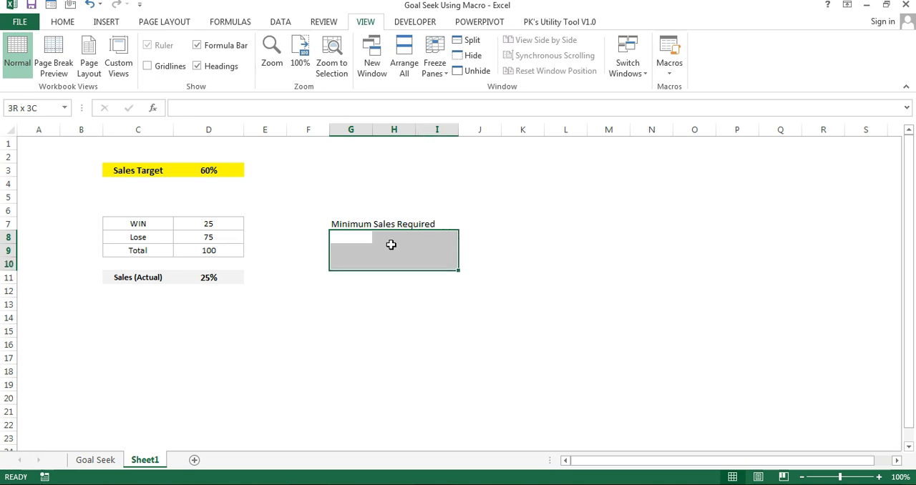
Merge G8:I10 into one box with Agency FB font and a light orange fill.
click(72, 23)
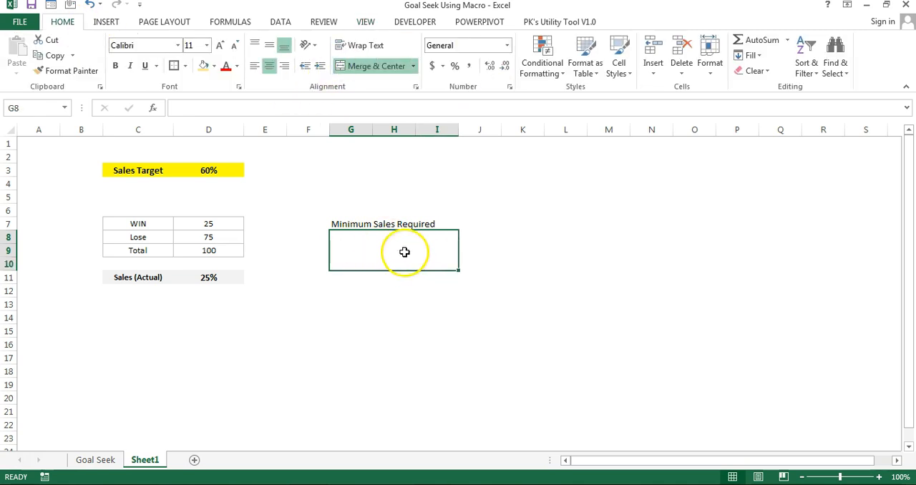
click(161, 46)
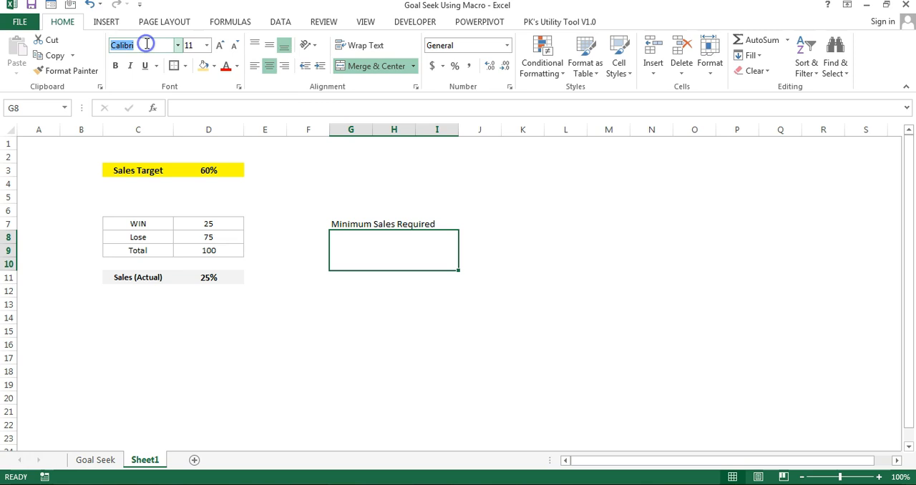
text(Agency FB)
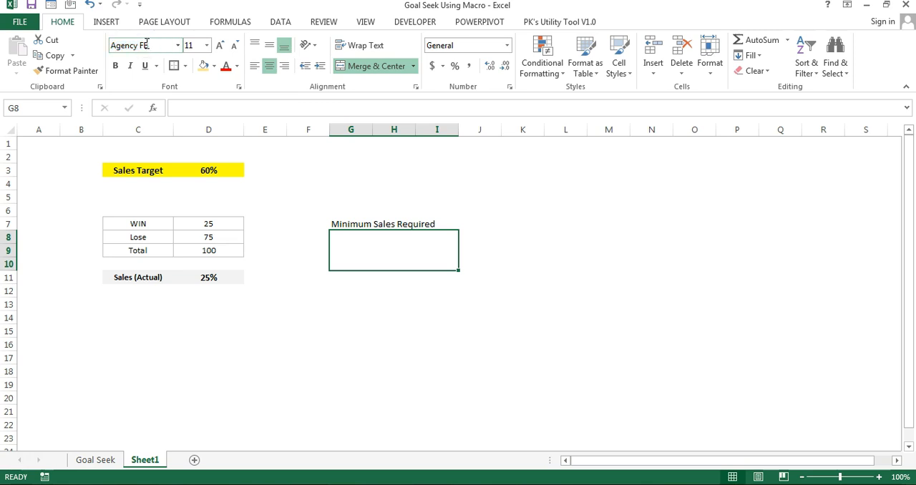
click(214, 46)
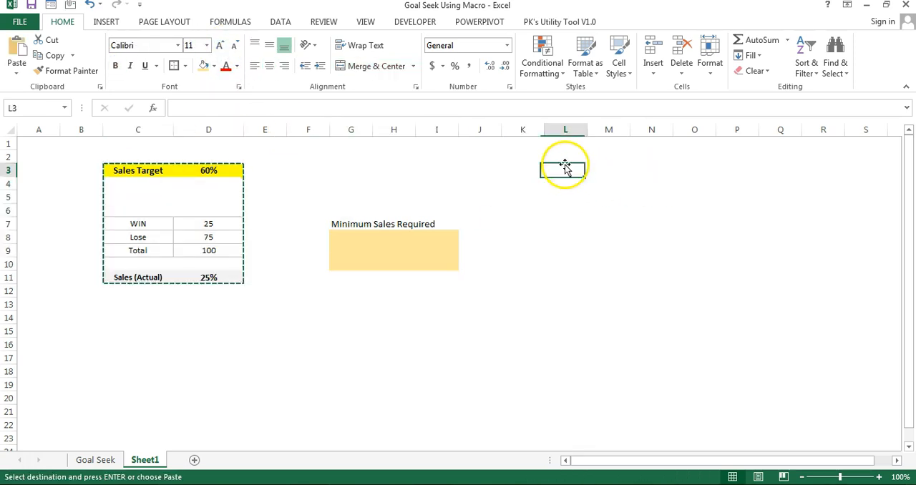
Label the copied block 'Winning % assumptions' 90% and clear its WIN and Lose counts.
click(564, 166)
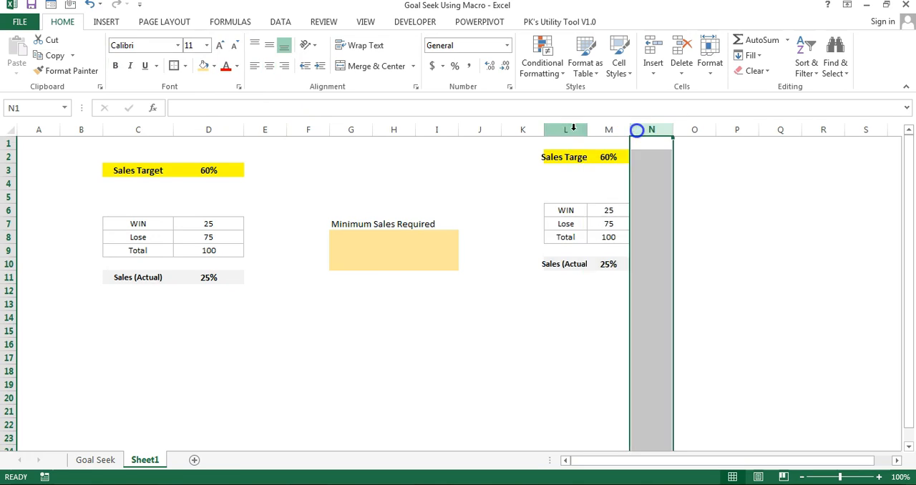
text(Winning % as)
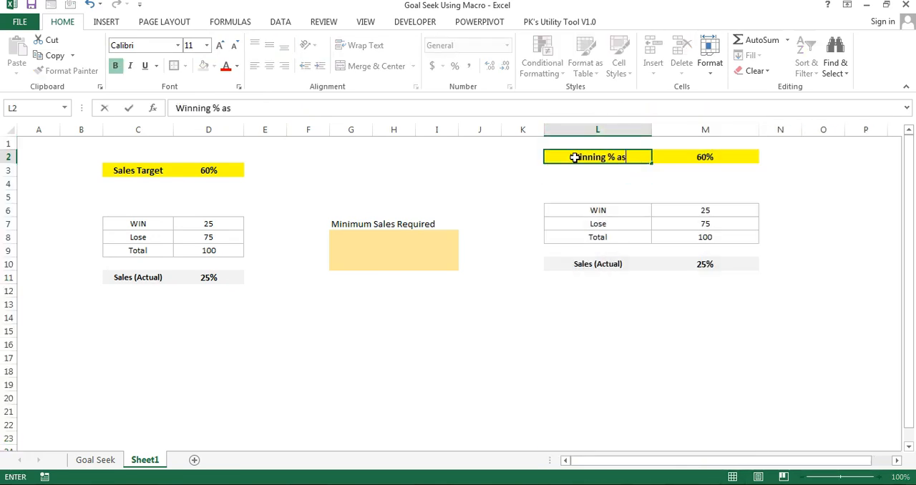
click(704, 157)
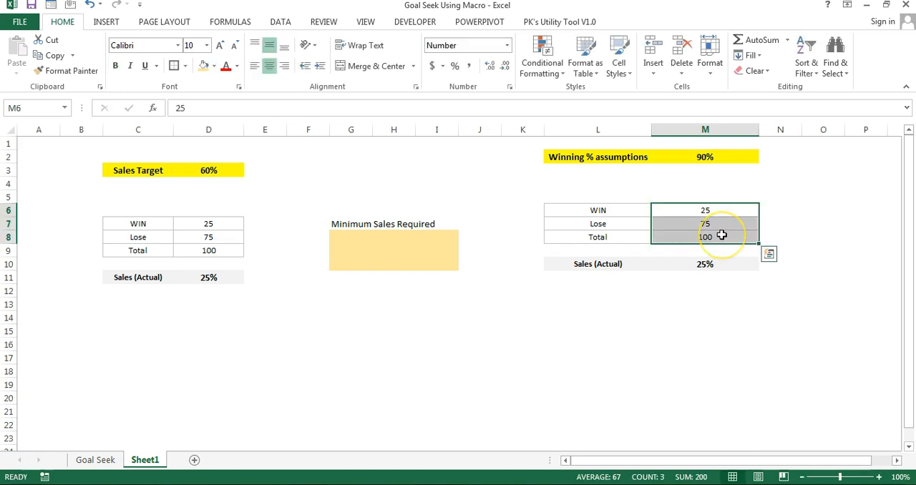
click(704, 196)
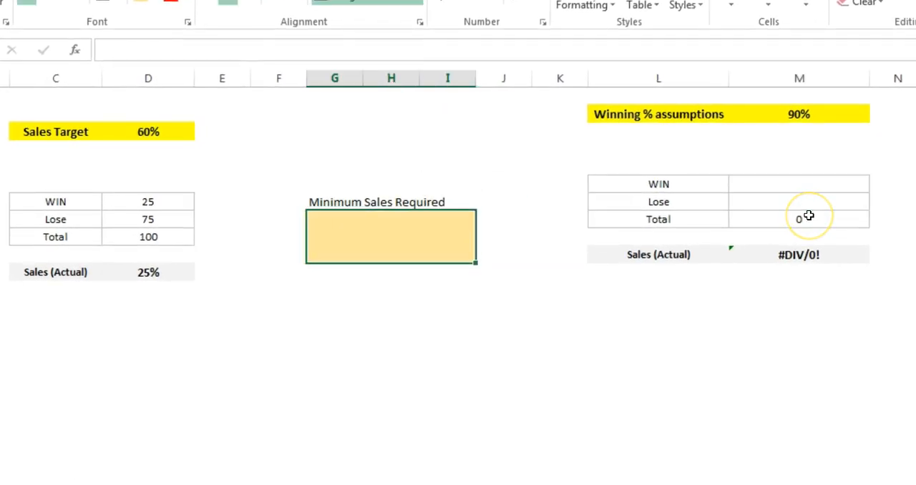
Enter 100 as Minimum Sales Required and set M6 to =D7+G8*M2, giving 115 wins.
text(100)
click(798, 183)
text(=)
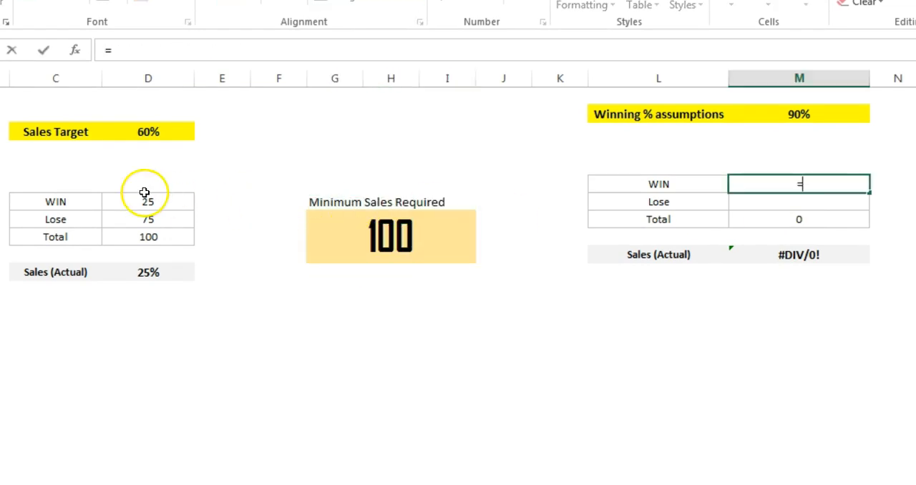
click(149, 200)
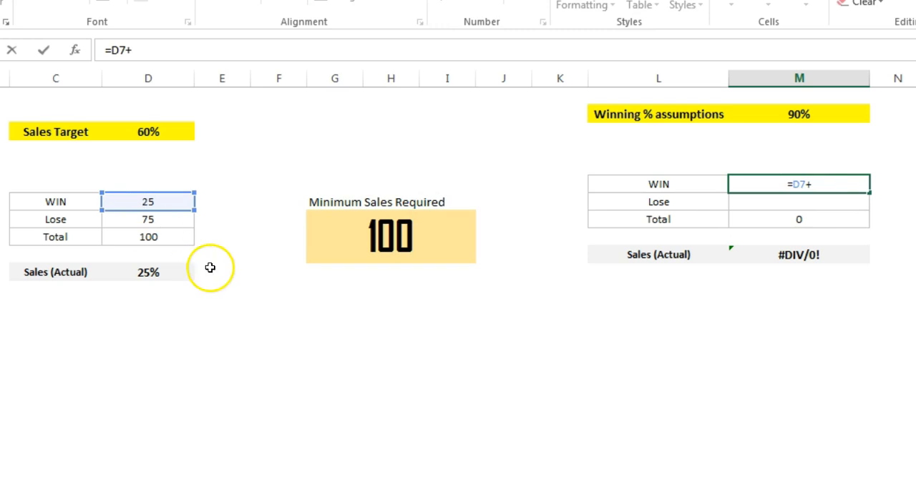
mouse_move(427, 231)
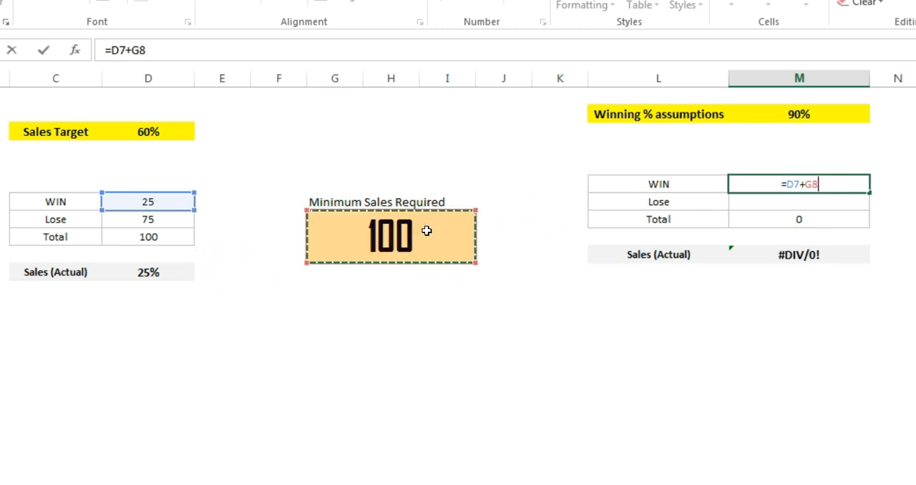
text(*)
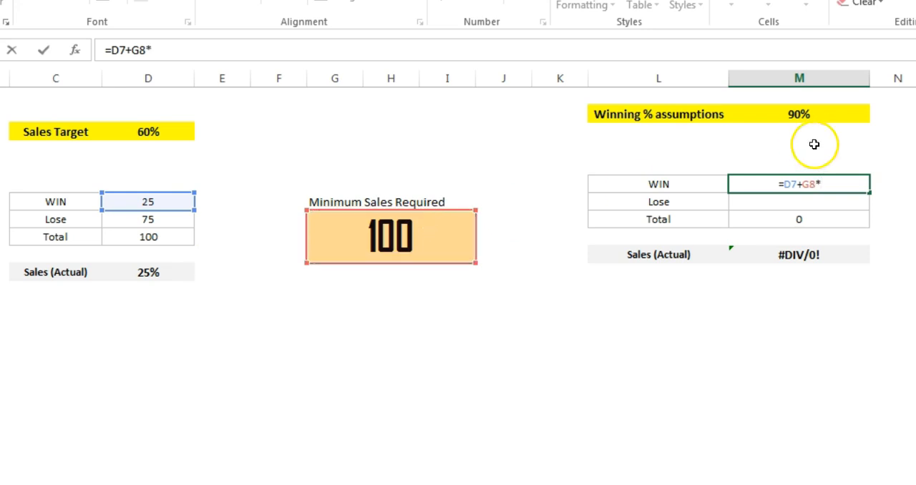
click(799, 114)
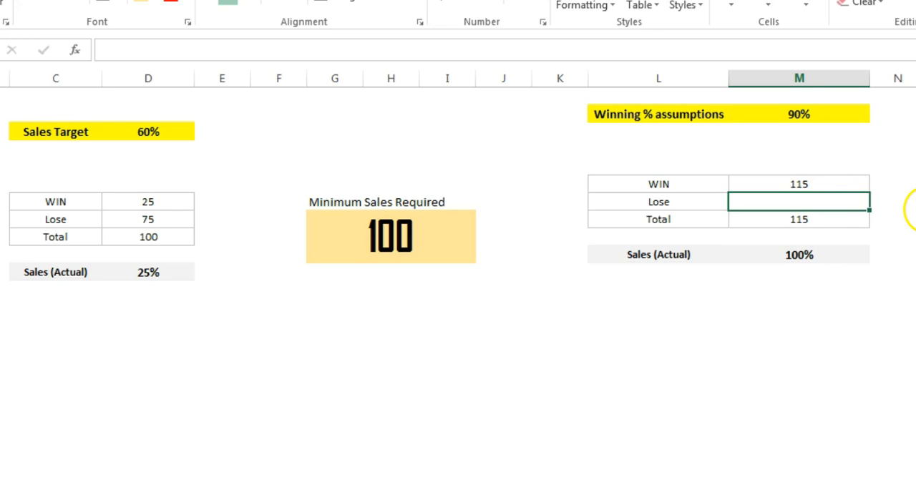
mouse_move(740, 223)
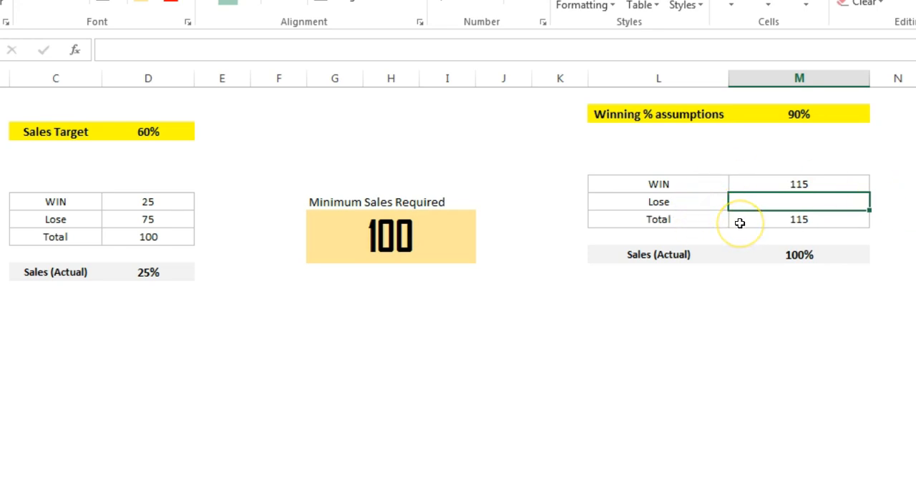
Set M7 to =D8+G8*(100%-M2), giving 85 losses and 58% sales, and check the =M6/M8 formula.
text(=)
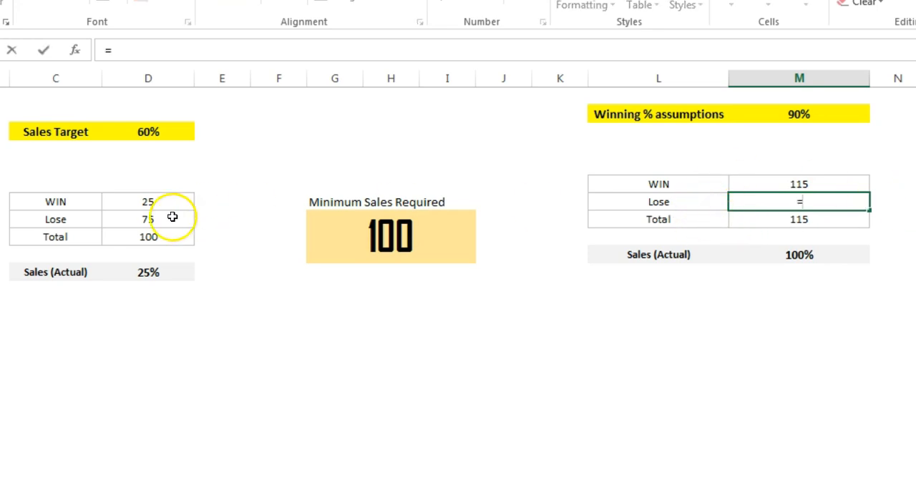
click(148, 219)
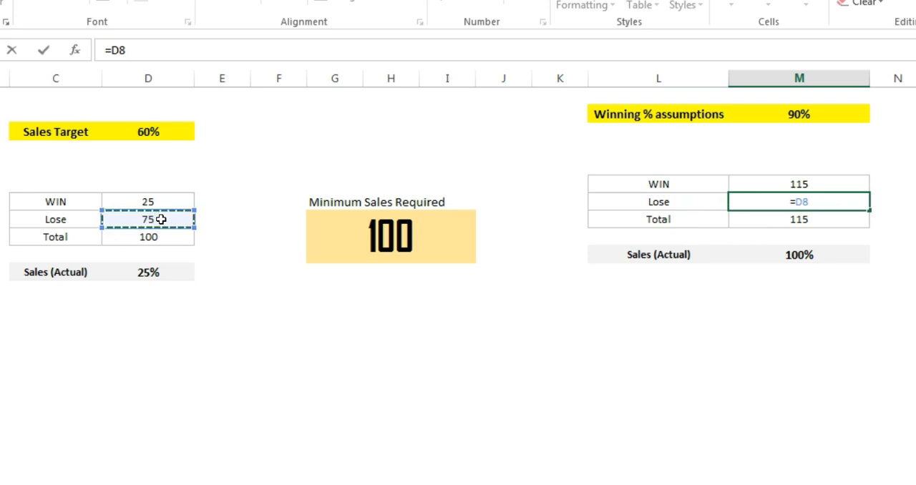
text(+G8*)
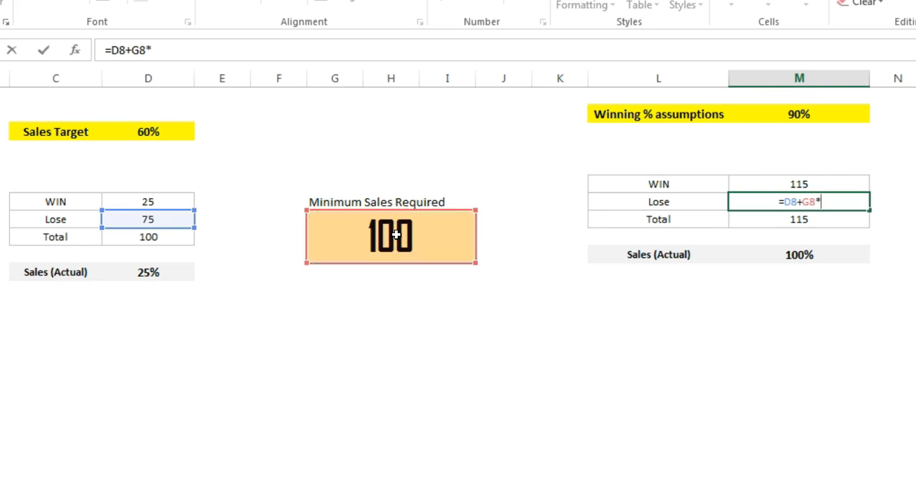
text((100%-M2)
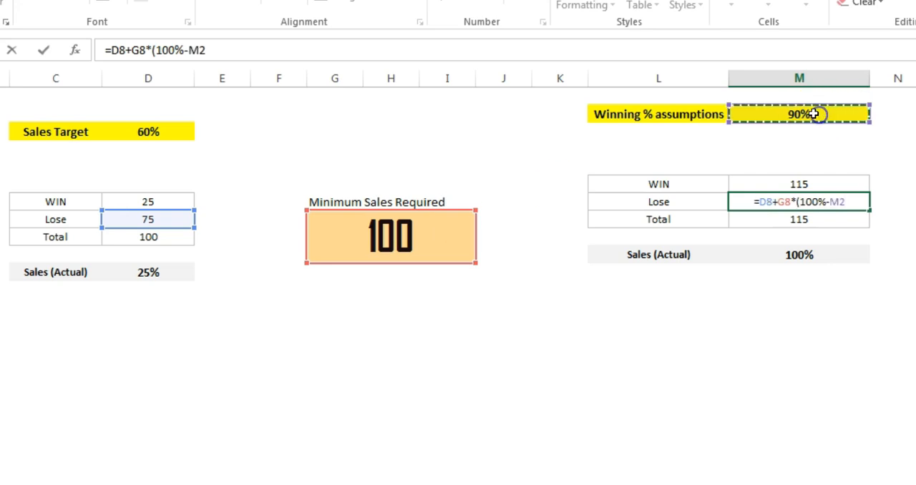
key(Enter)
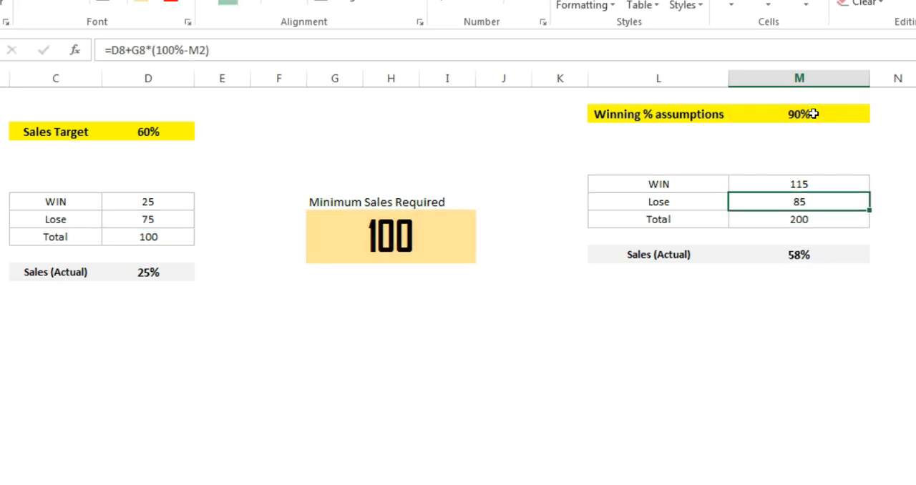
click(799, 255)
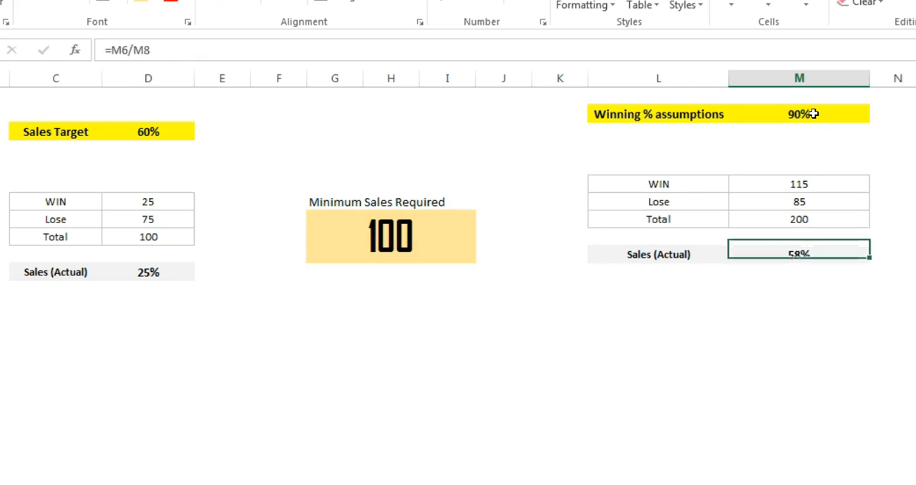
click(659, 255)
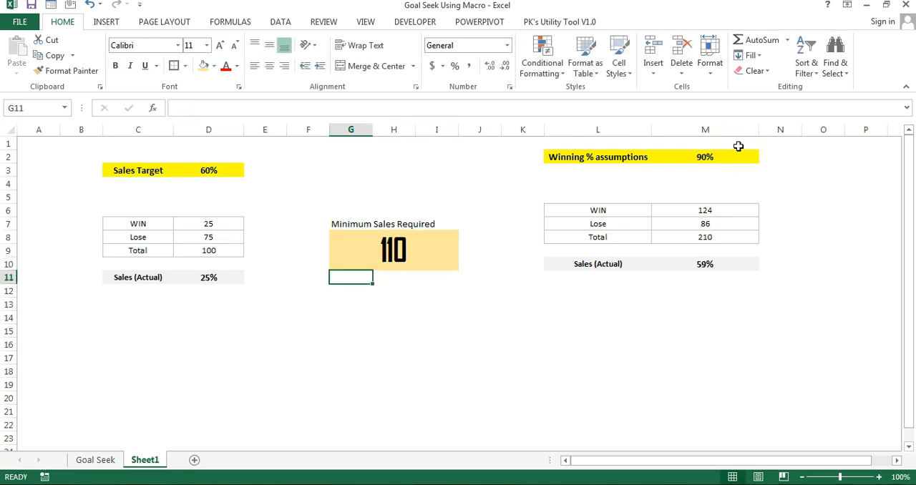
Clear the Minimum Sales Required box so the table returns to 25 wins, 75 losses and 25%.
click(719, 264)
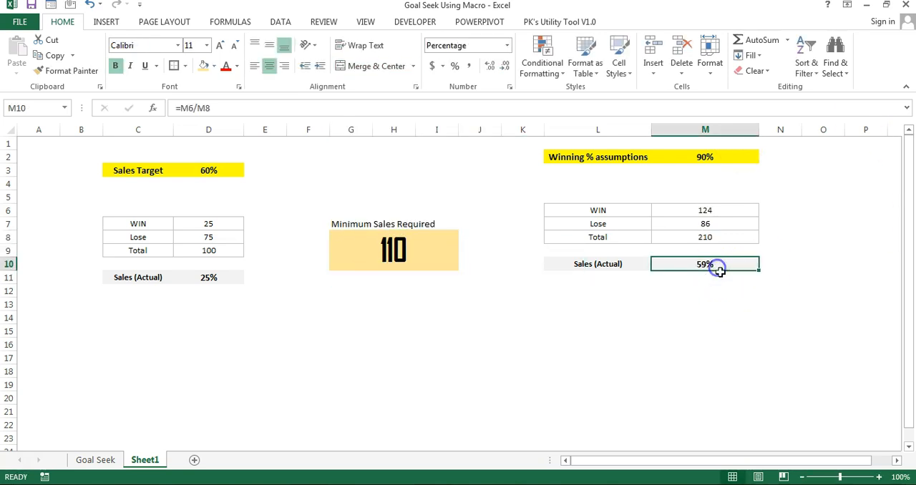
click(393, 249)
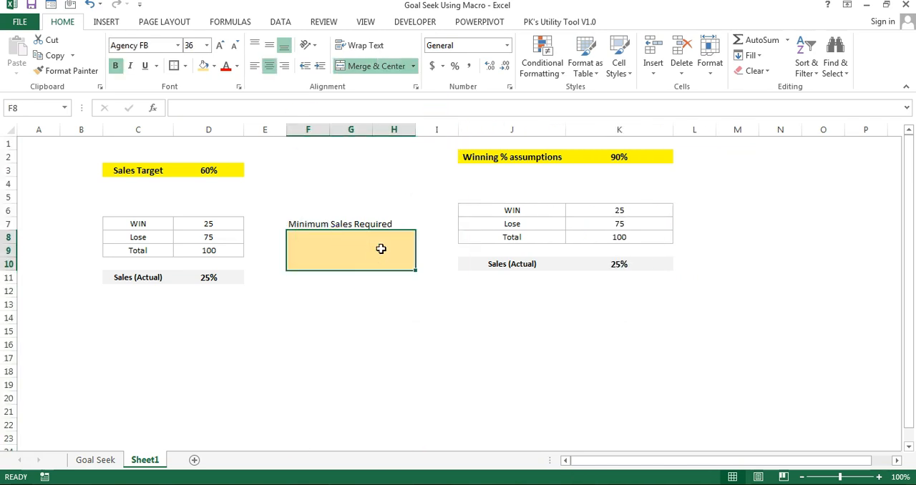
Select the Sales (Actual) cell K10 and show the What-If Analysis options from the Data tab.
click(619, 264)
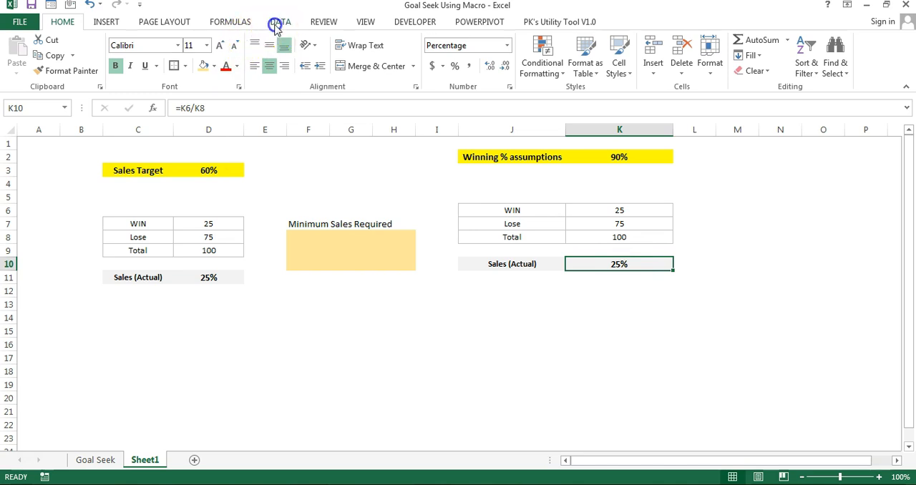
click(281, 22)
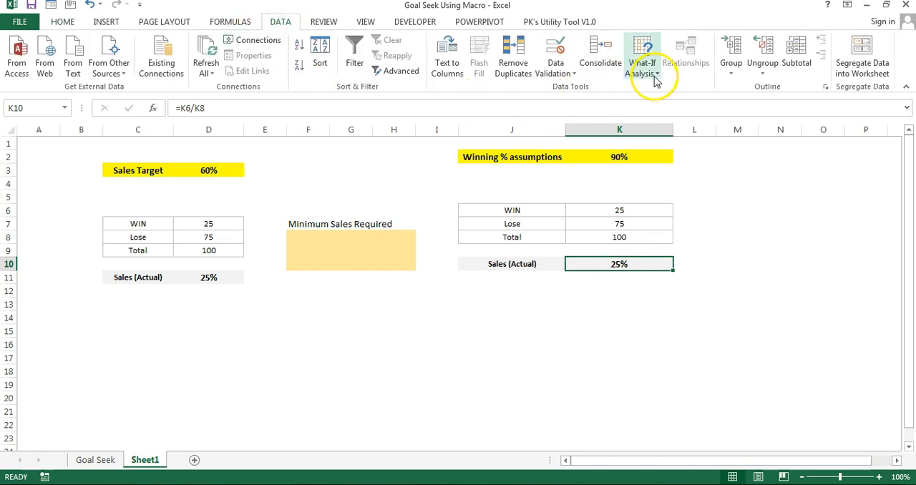
mouse_move(569, 95)
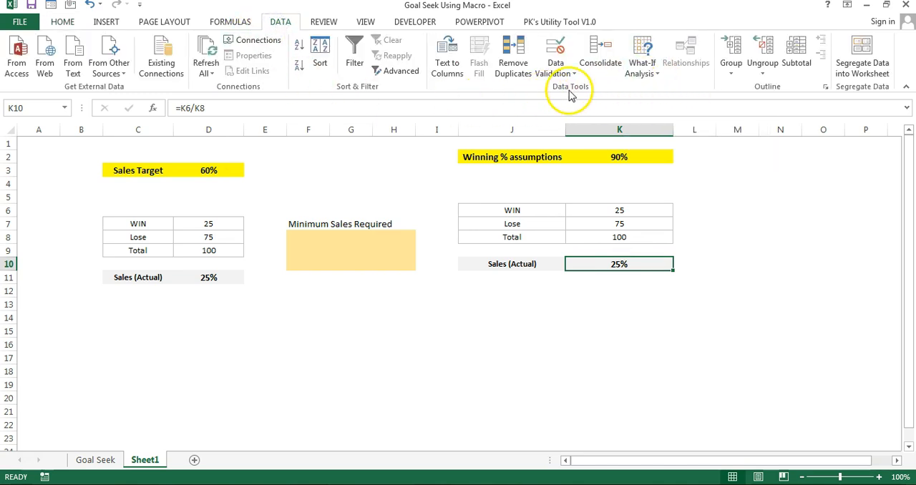
click(641, 54)
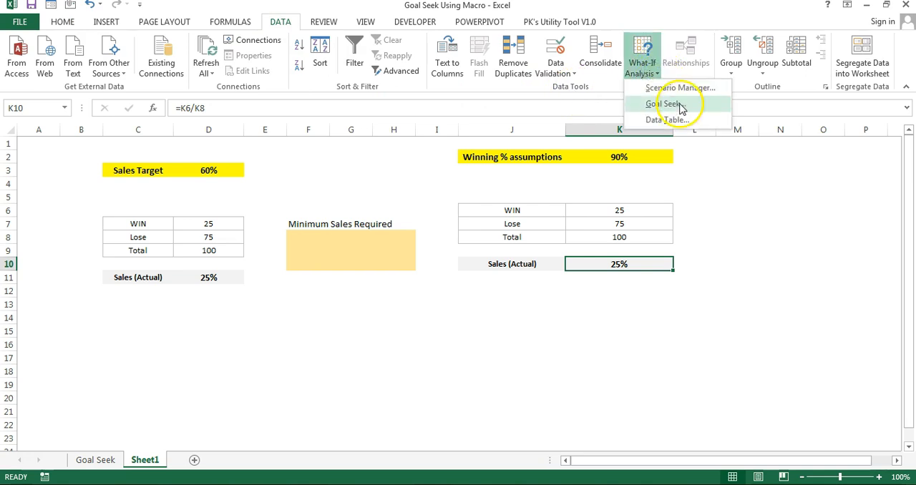
Start Goal Seek on Sales (Actual) with a target value of 60%.
click(669, 103)
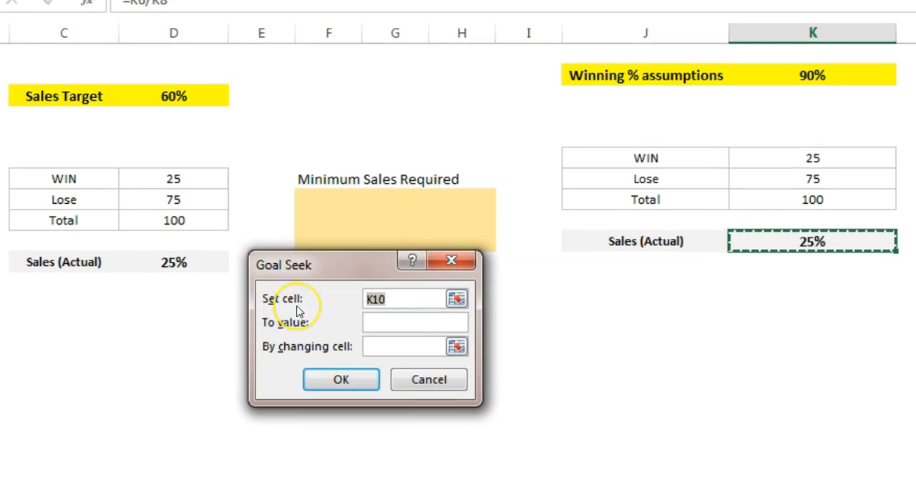
click(401, 299)
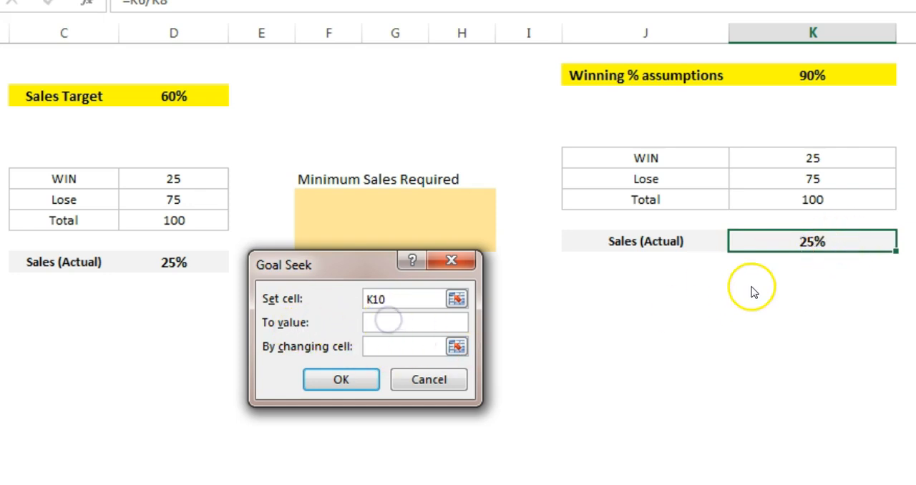
click(393, 322)
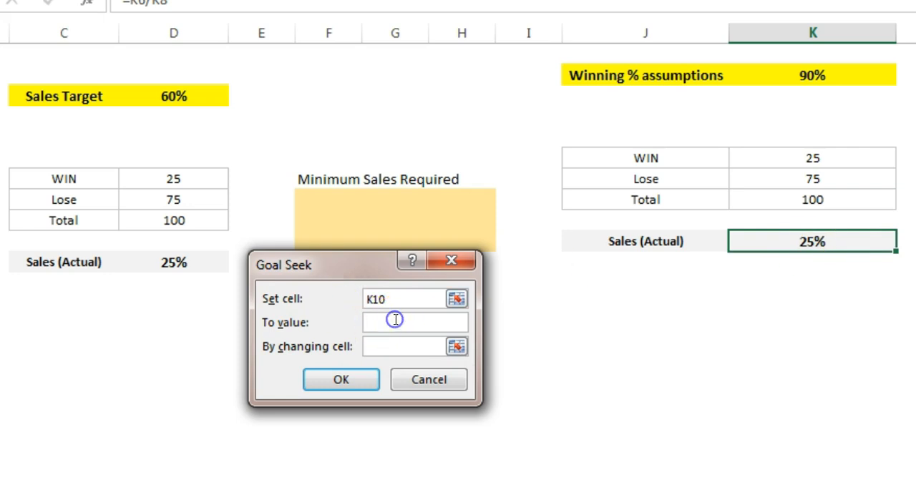
text(60)
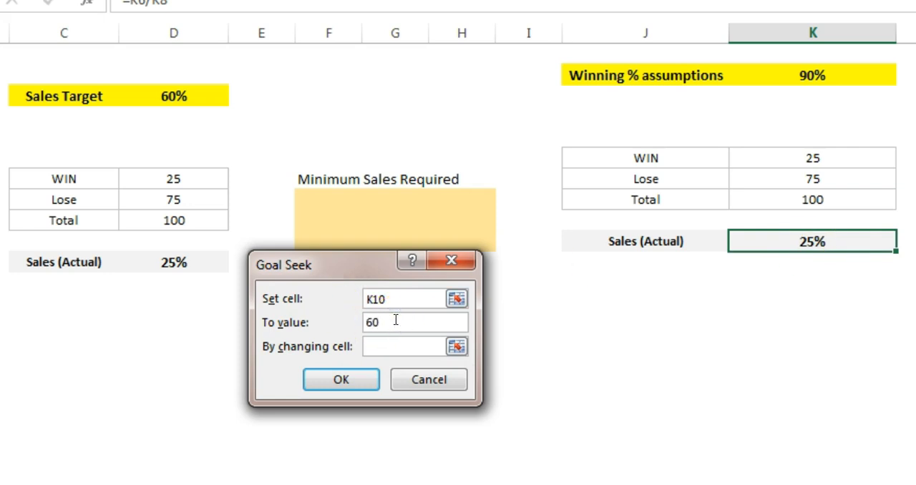
text(%)
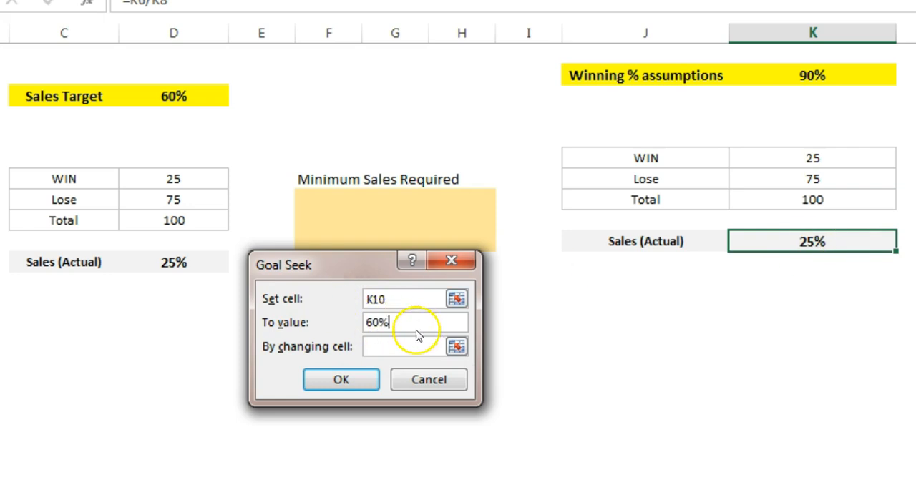
Vary the Minimum Sales Required cell and run Goal Seek, finding about 116.63.
click(407, 346)
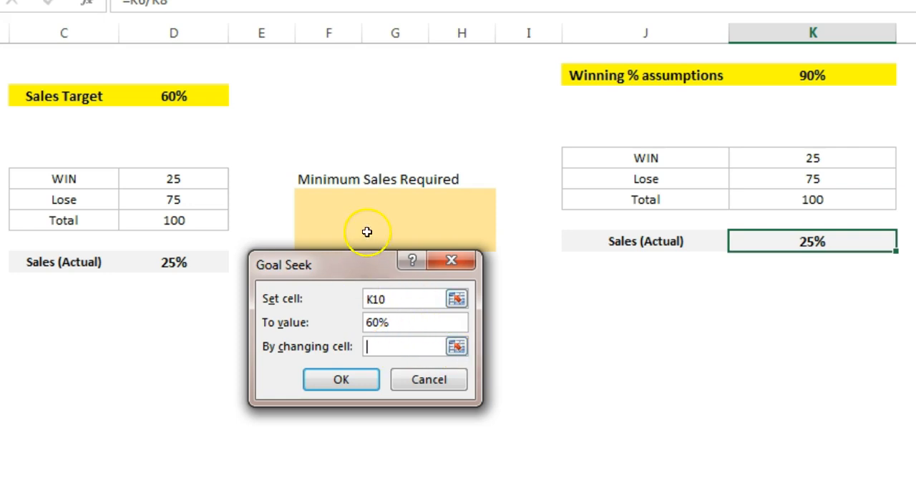
click(393, 217)
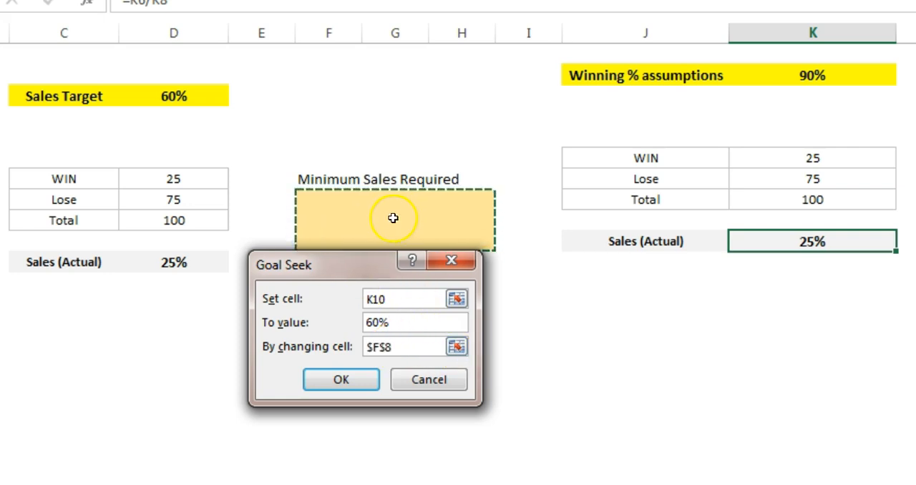
click(341, 379)
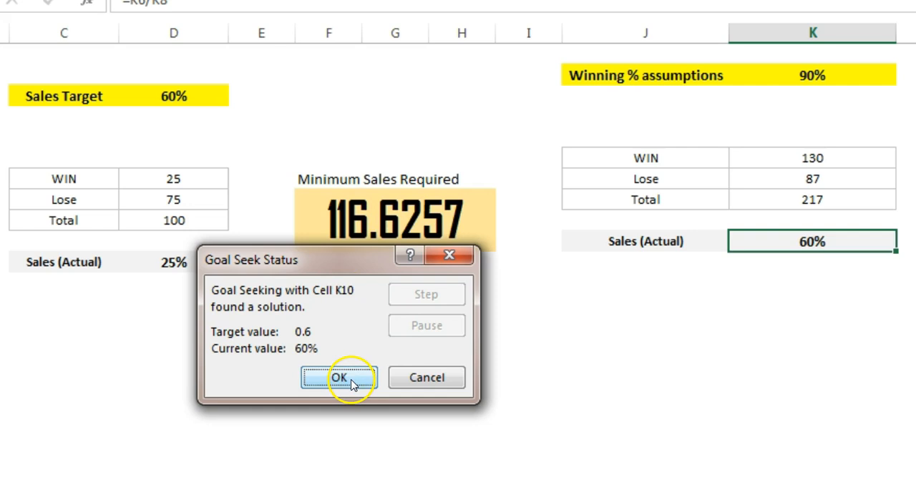
Accept the Goal Seek result so Minimum Sales Required shows 117 at 60% actual sales.
click(343, 378)
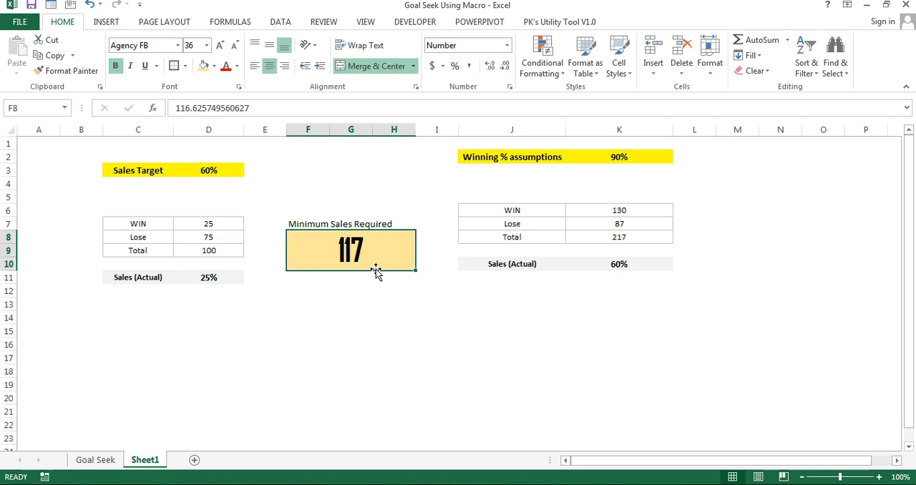
mouse_move(718, 304)
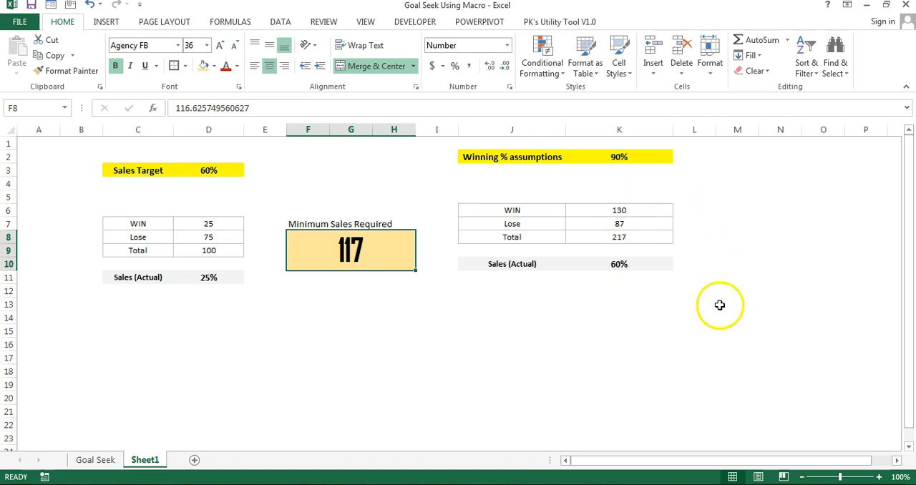
mouse_move(285, 319)
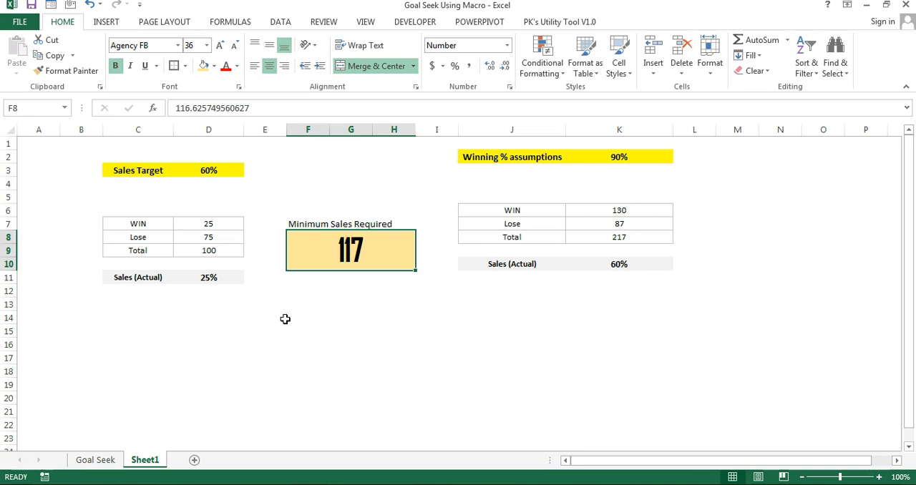
mouse_move(285, 315)
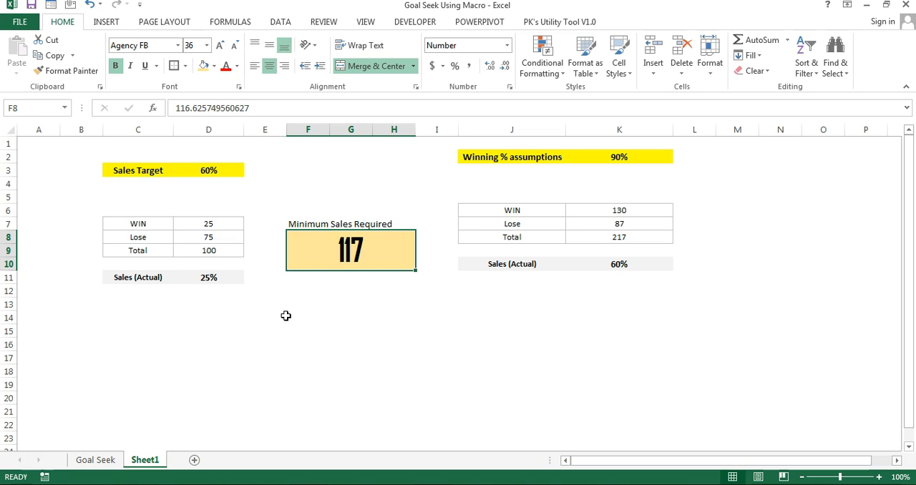
click(418, 22)
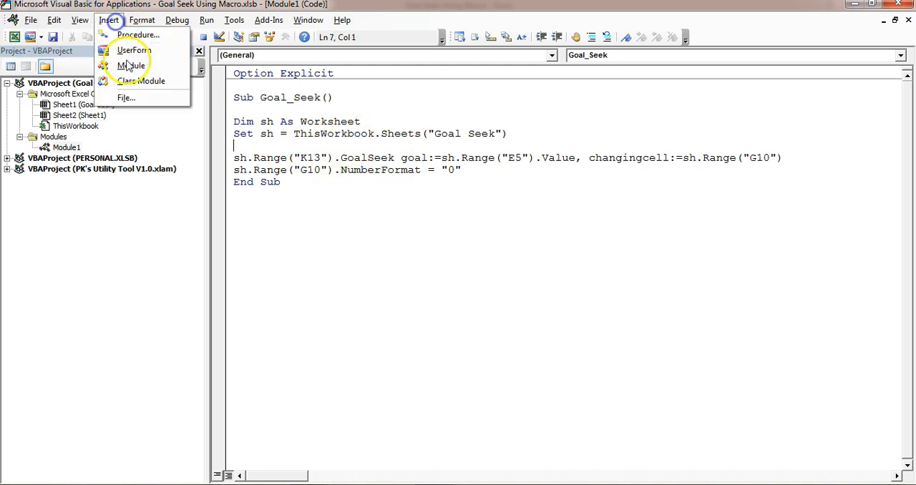
Add a new module and start a Sub New_Goal_seek macro.
click(137, 69)
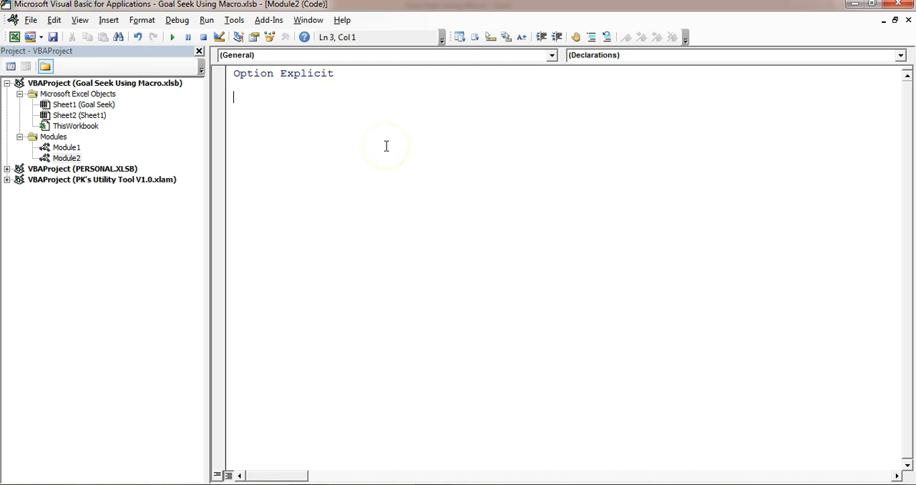
text(Sub)
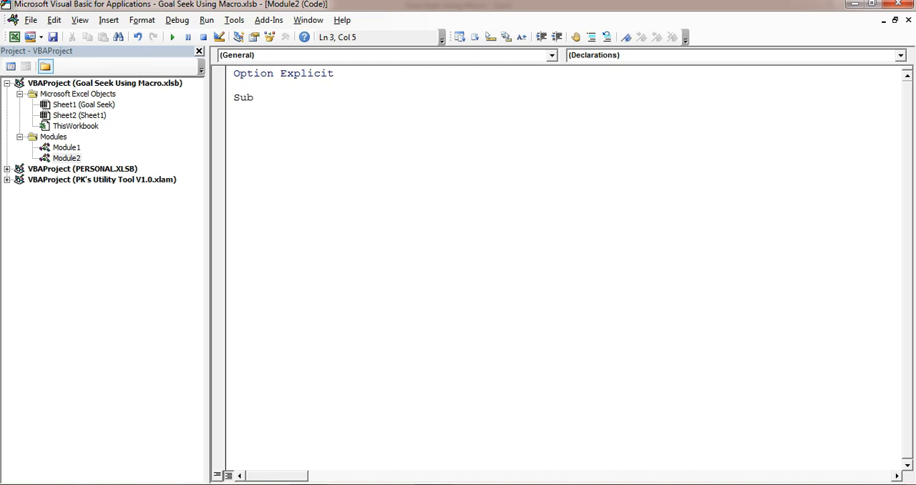
text(New_)
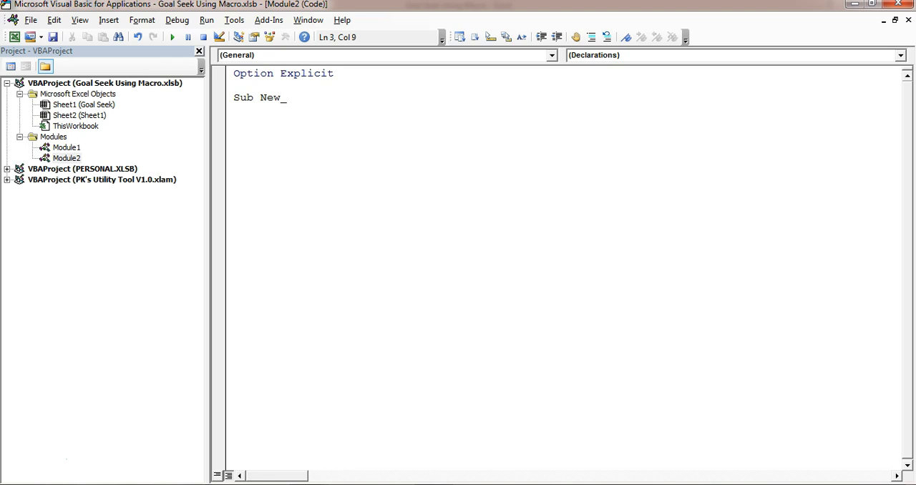
text(Goal_seek()
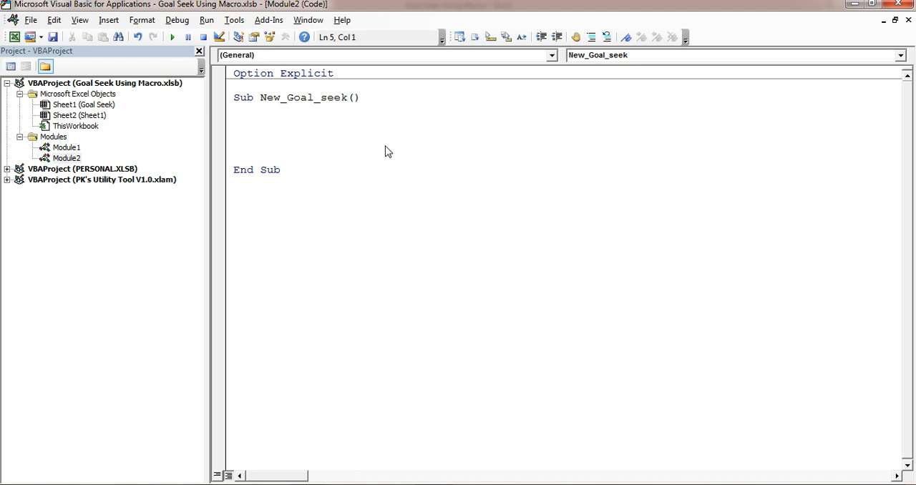
Declare sh As Worksheet and set it to ThisWorkbook.Sheets("Sheet1").
text(dim)
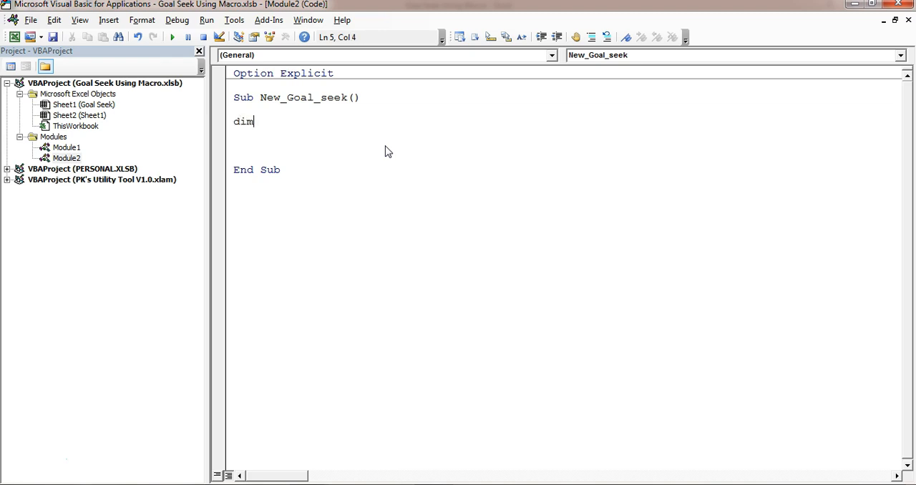
text(sh as Worksheet)
text(set sh)
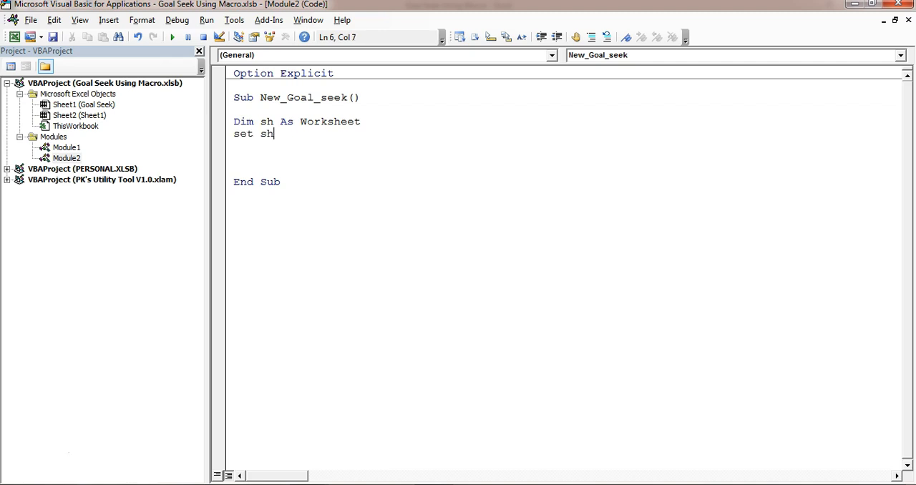
text(= thisworkbo)
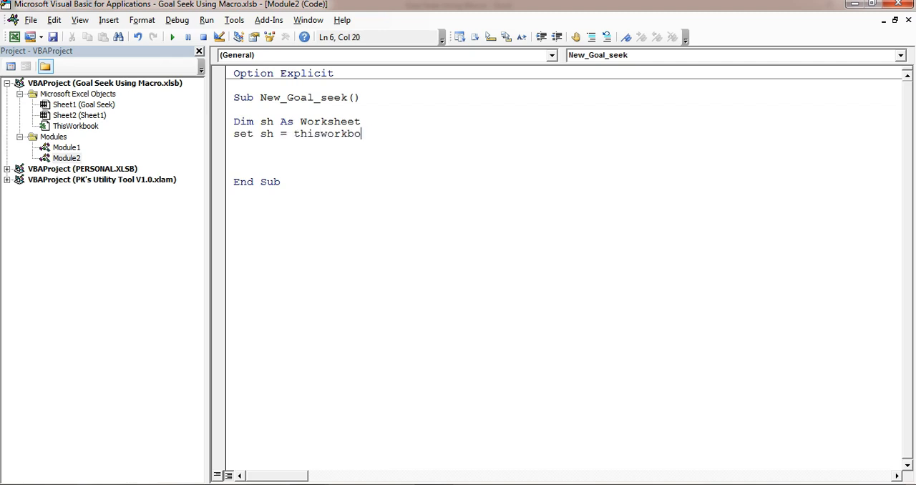
text(.sh)
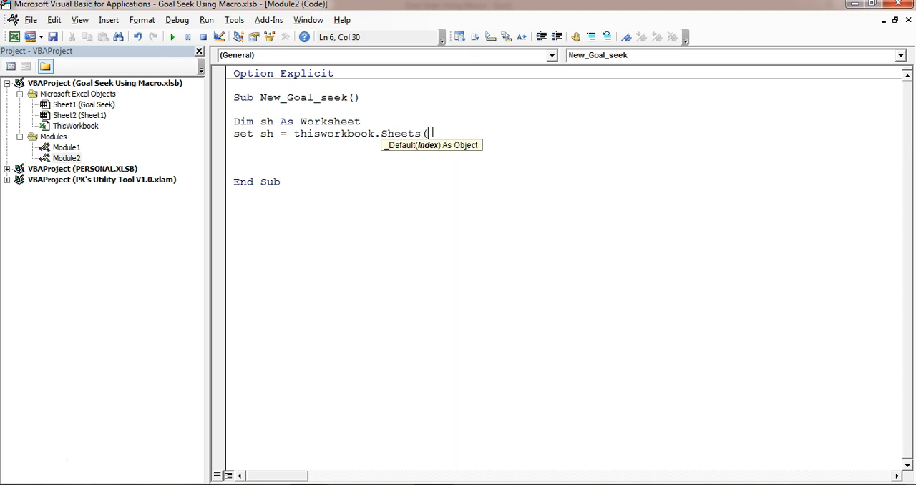
text("Sheet1)
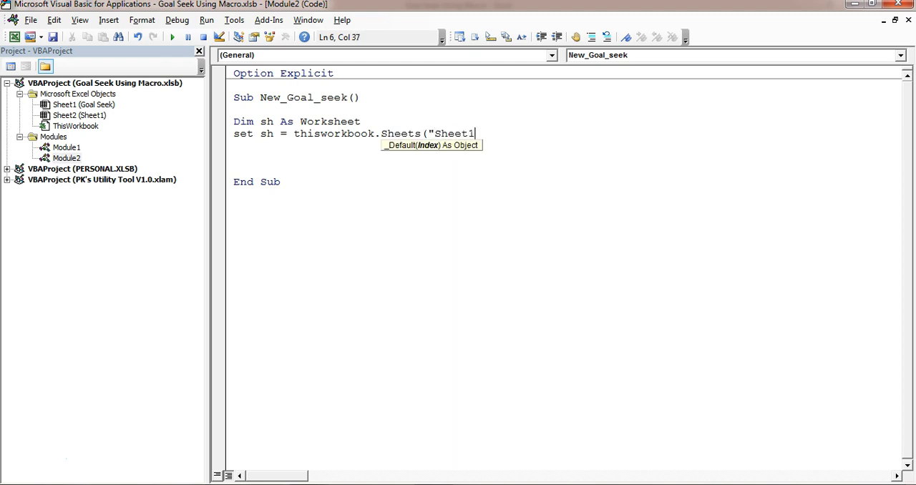
text(")")
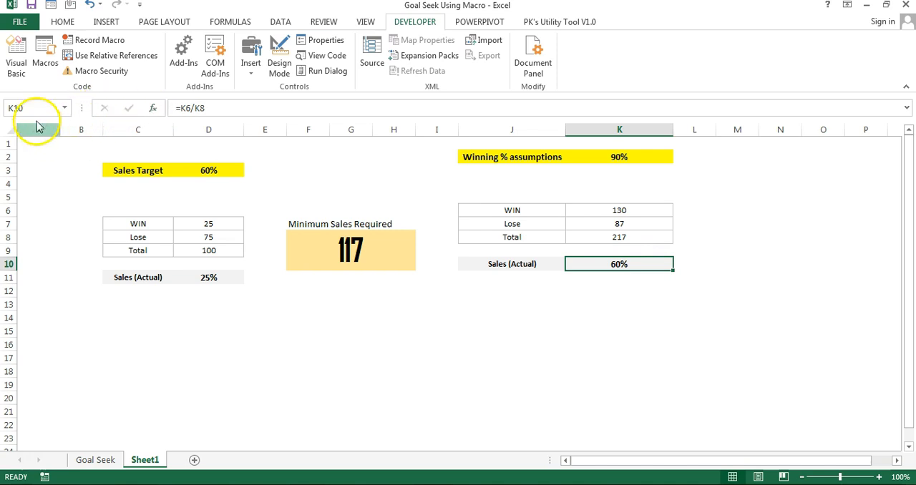
mouse_move(708, 243)
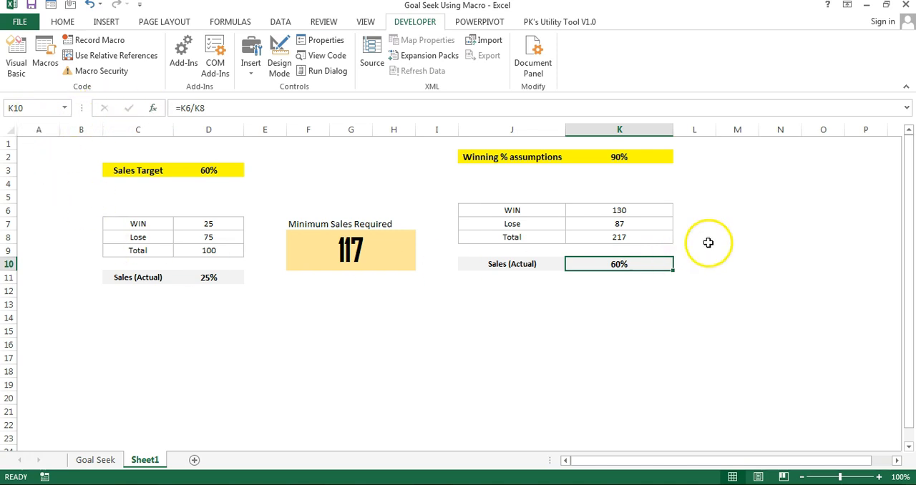
click(350, 249)
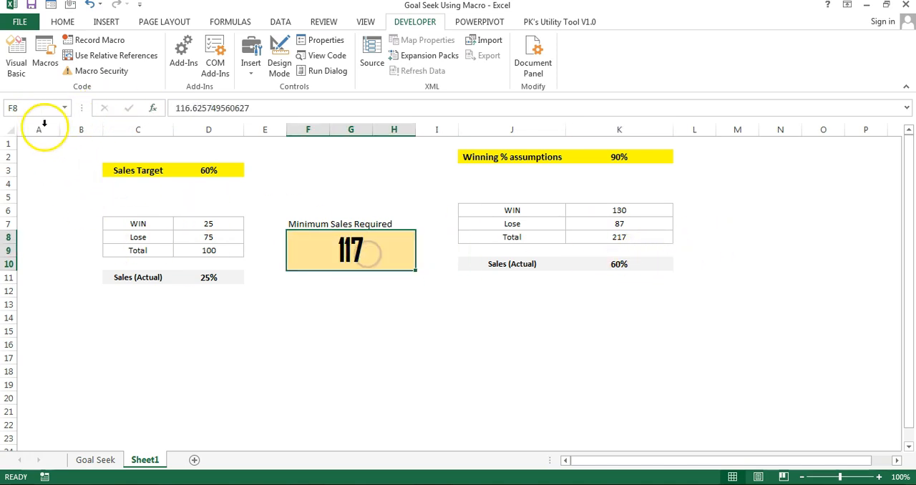
click(209, 170)
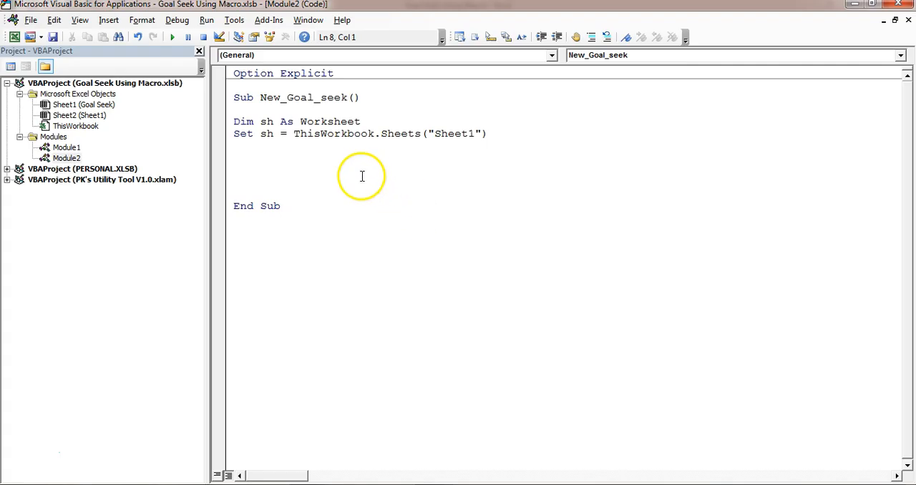
Write sh.Range("K10").GoalSeek with goal:= sh.Range("E3").Value.
text(sh.Range)
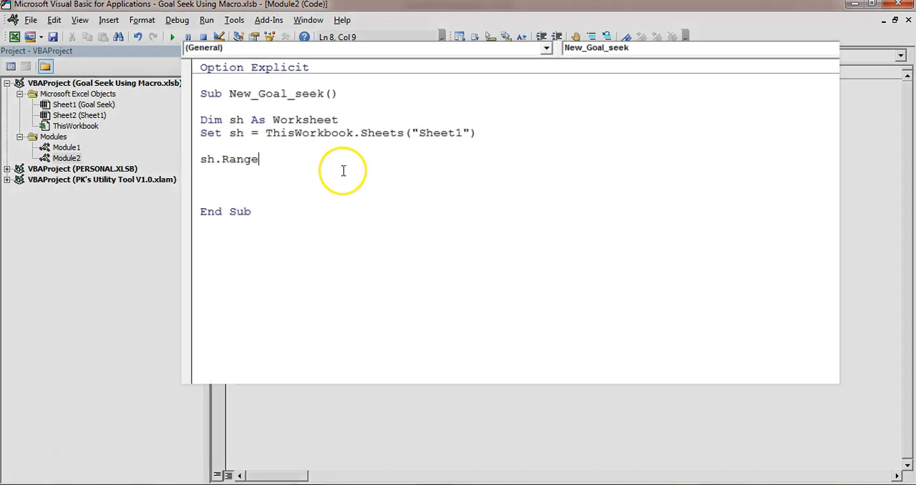
text(("K1)
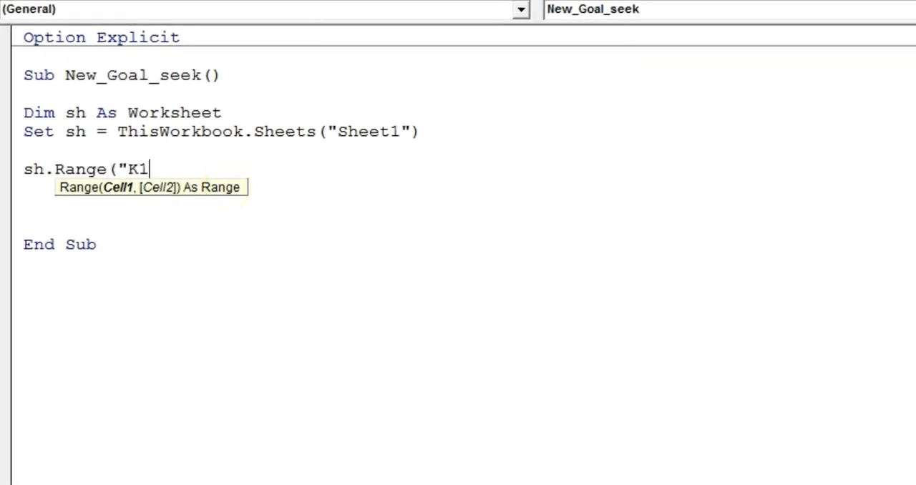
text(0").go)
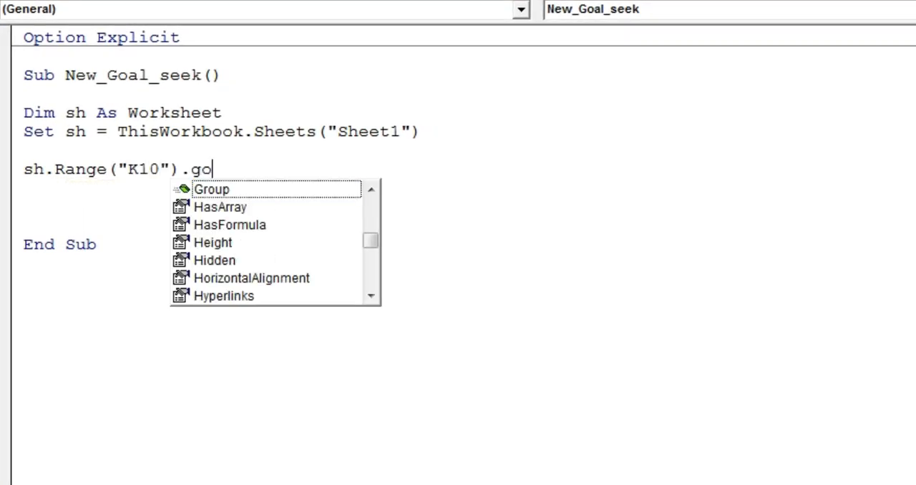
text(alsee)
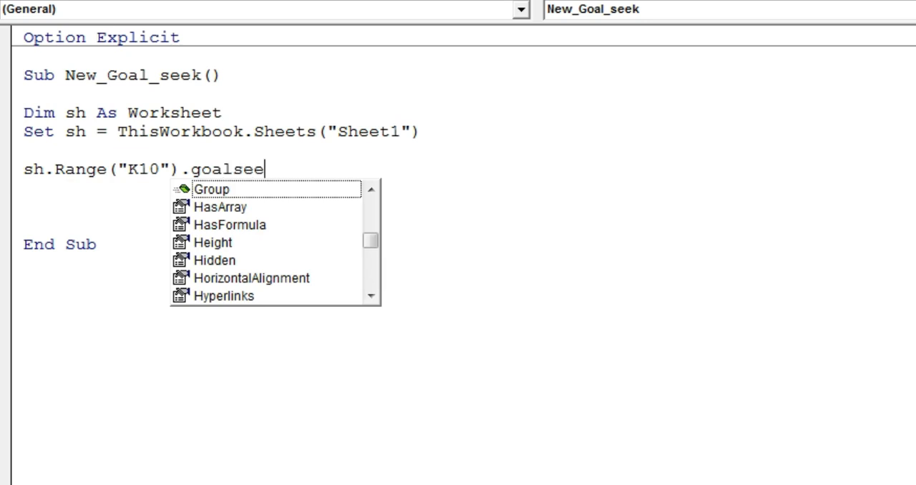
text(k)
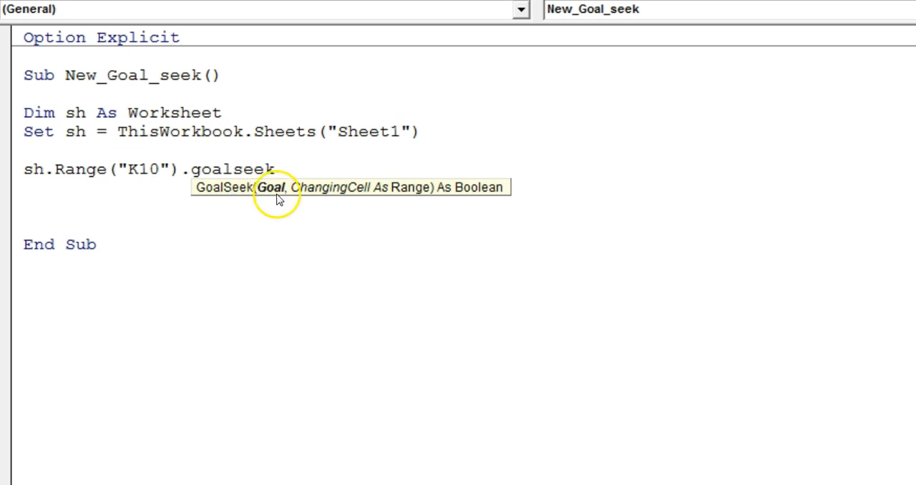
text(g)
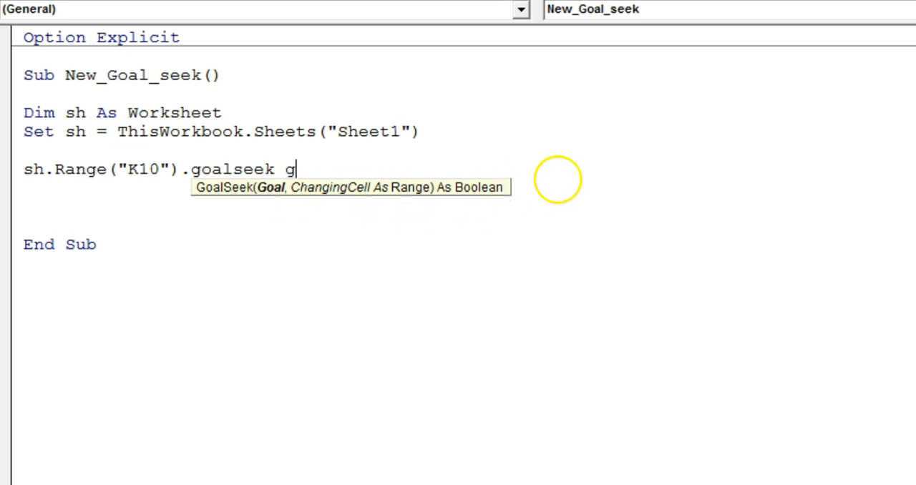
text(oal:=)
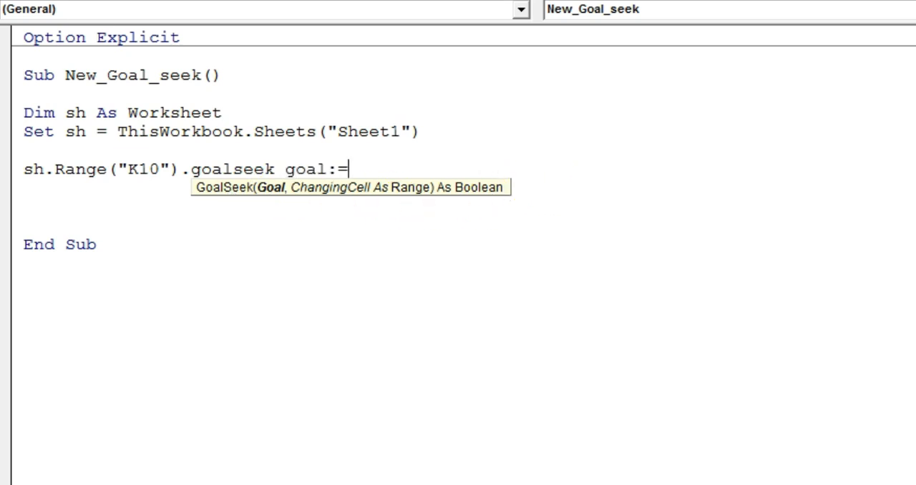
text(sh.)
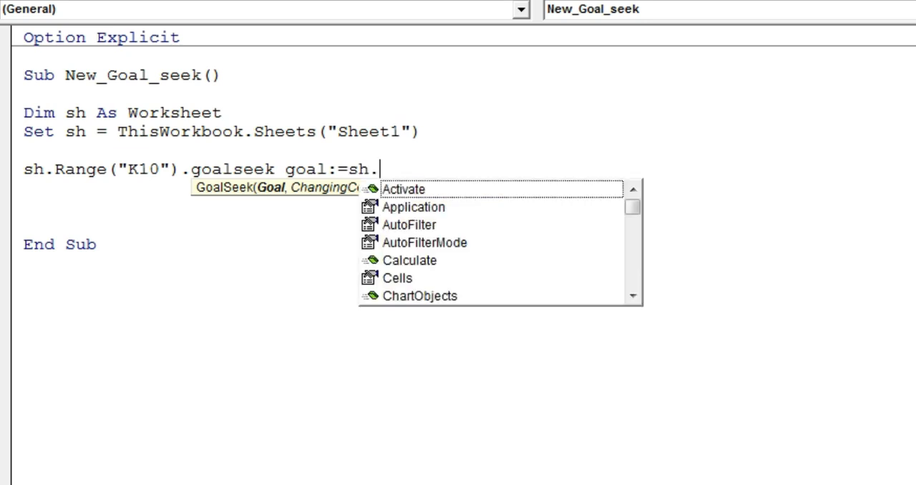
text(Range("E3").v)
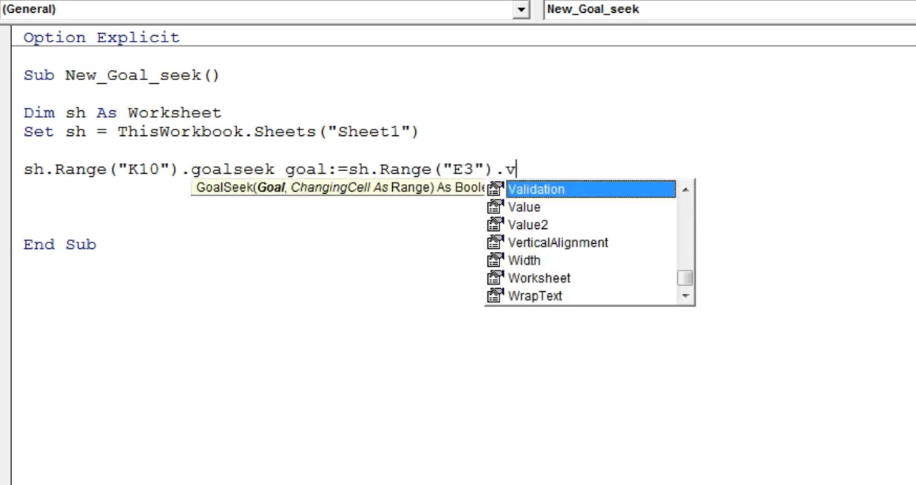
text(alue,)
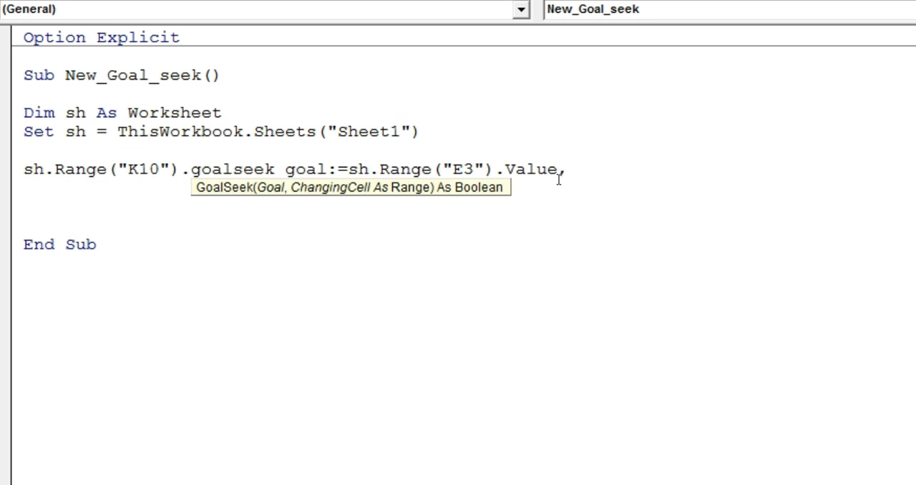
Set changingcell:= sh.Range("F8") and give F8 NumberFormat "0".
text(changingcell:)
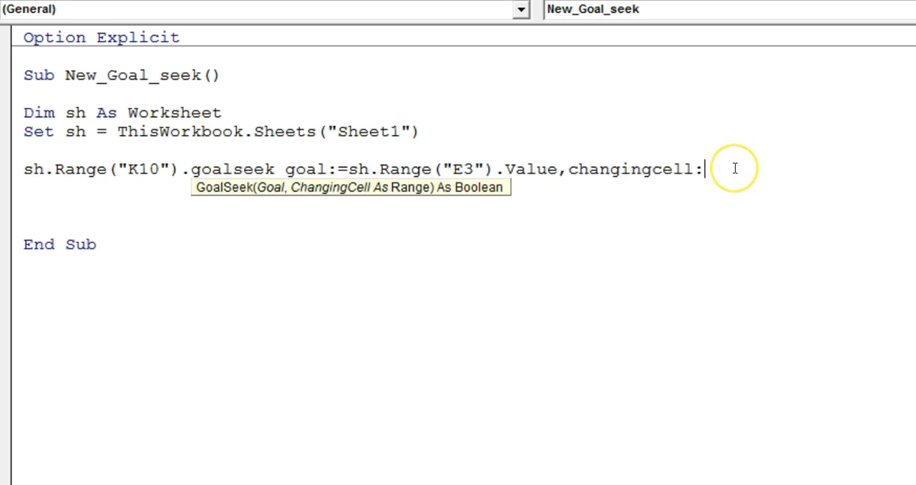
text(=sh)
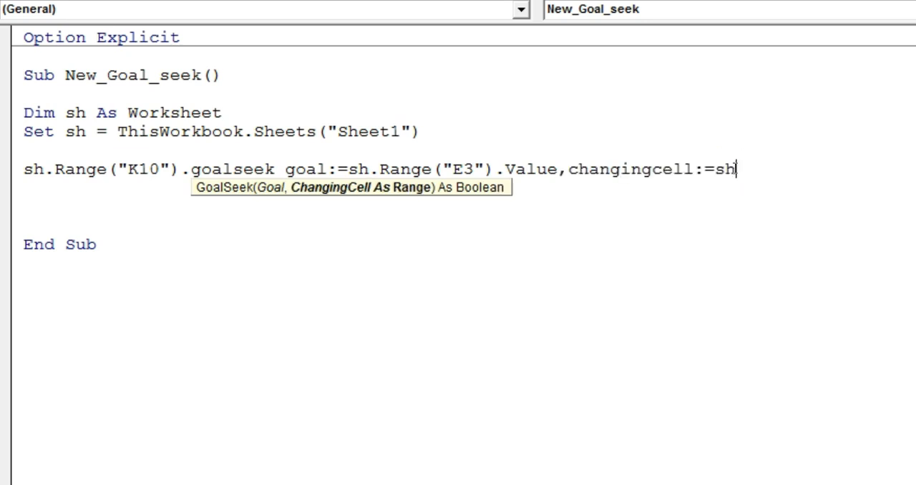
text(.Range("f)
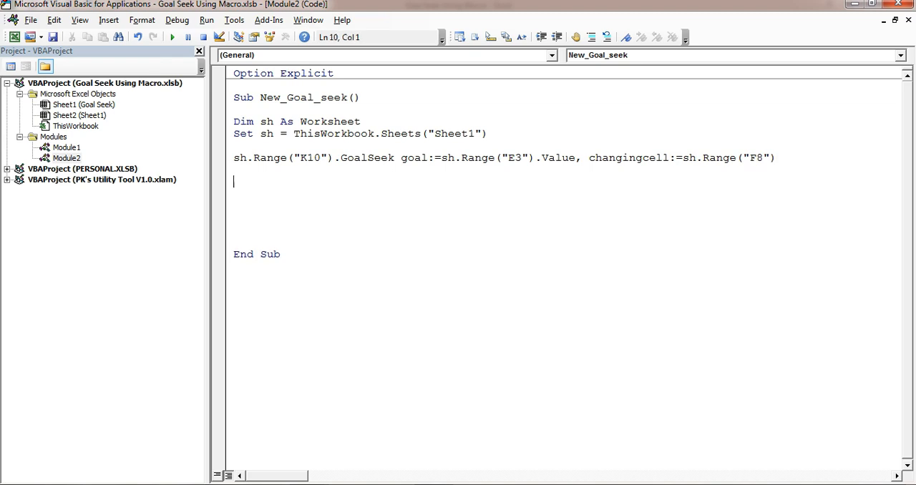
text(sh.Range)
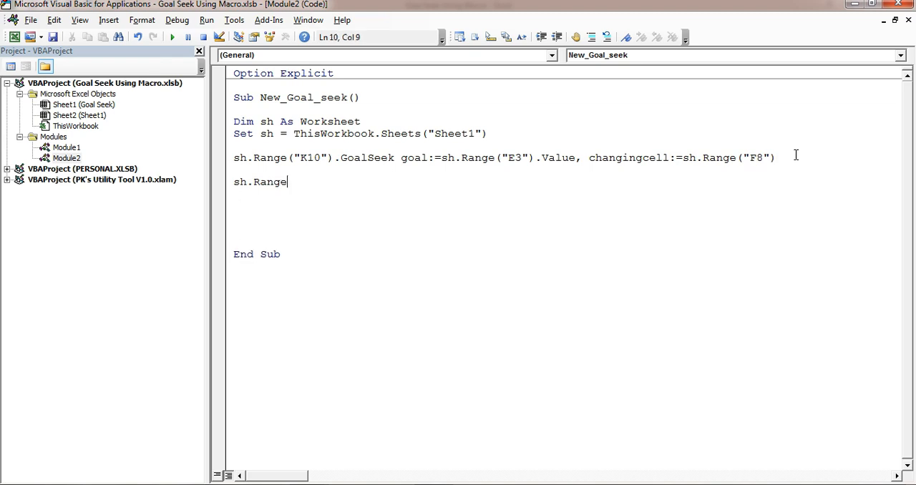
text(("F8)
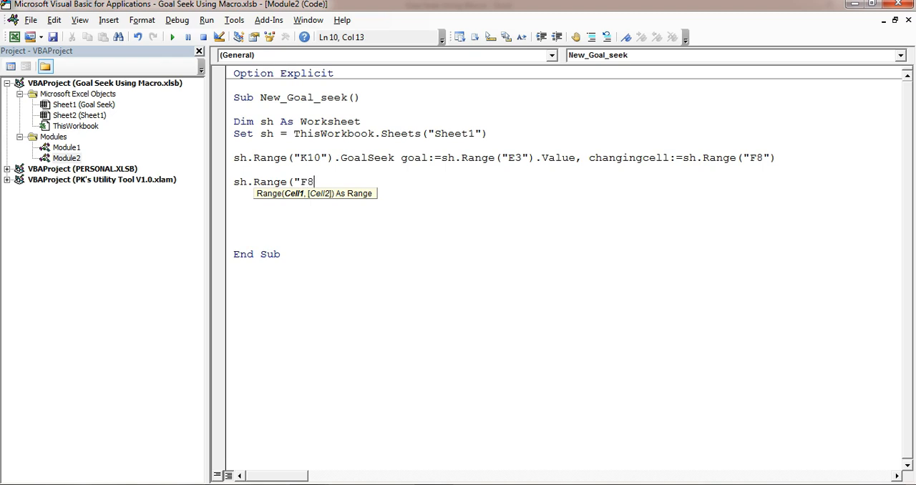
text(").)
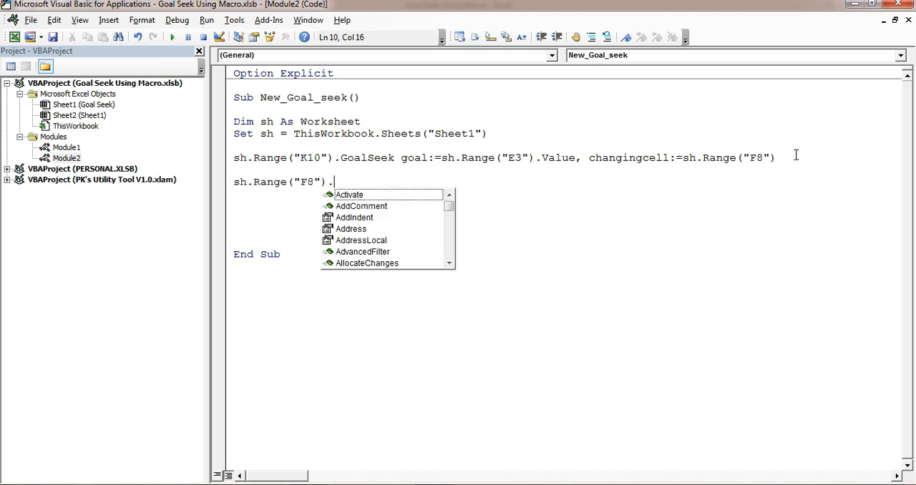
text(NumberFormat)
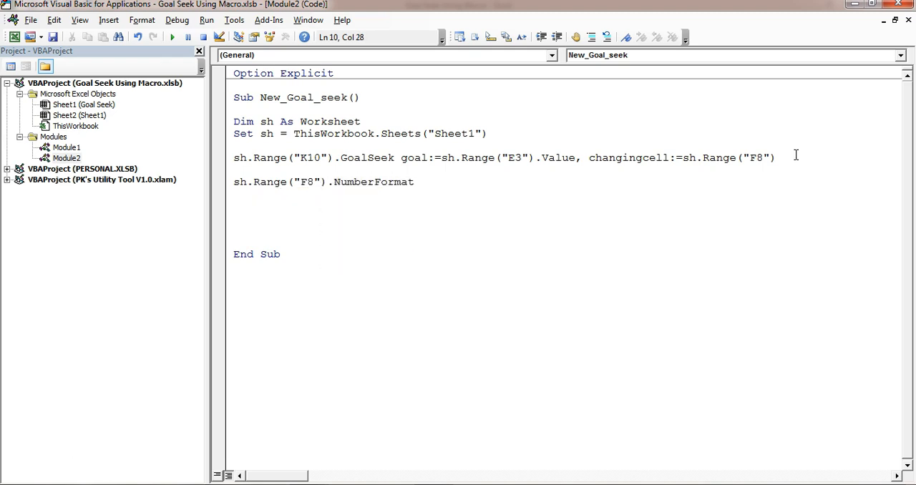
text(= "0")
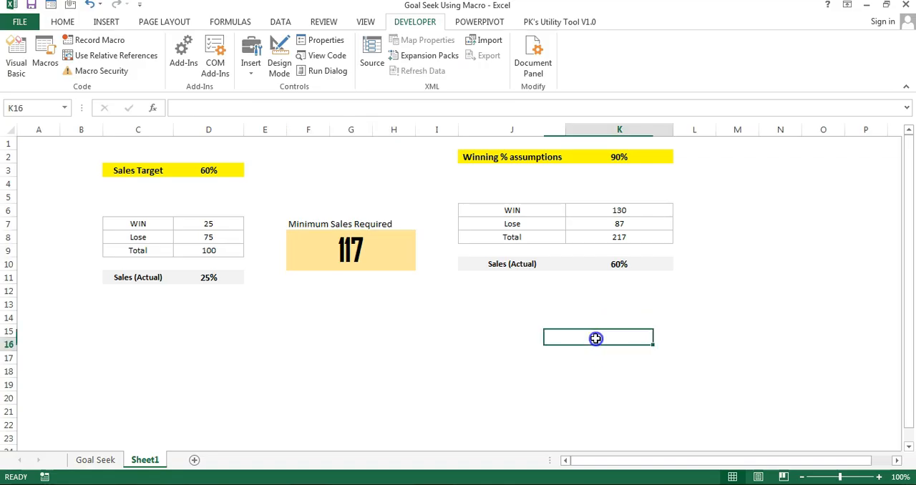
Insert a rounded rectangle under Minimum Sales Required and label it Get Mininum.
click(74, 22)
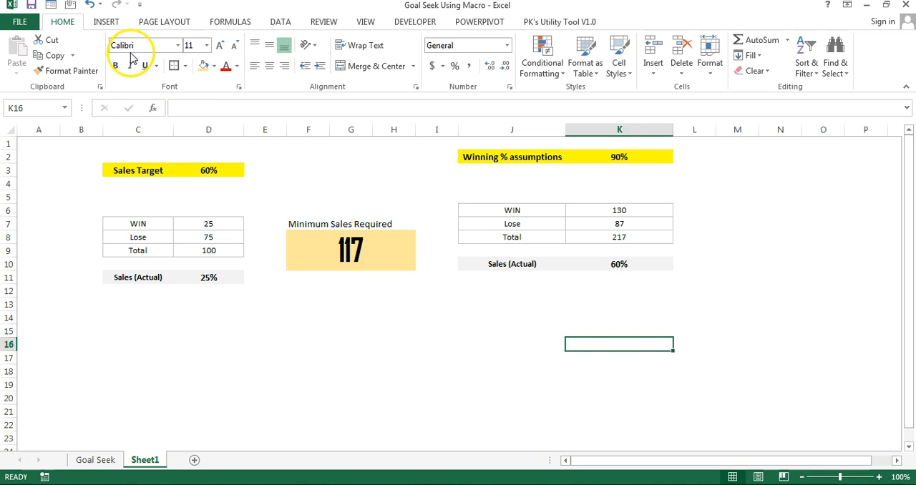
click(117, 22)
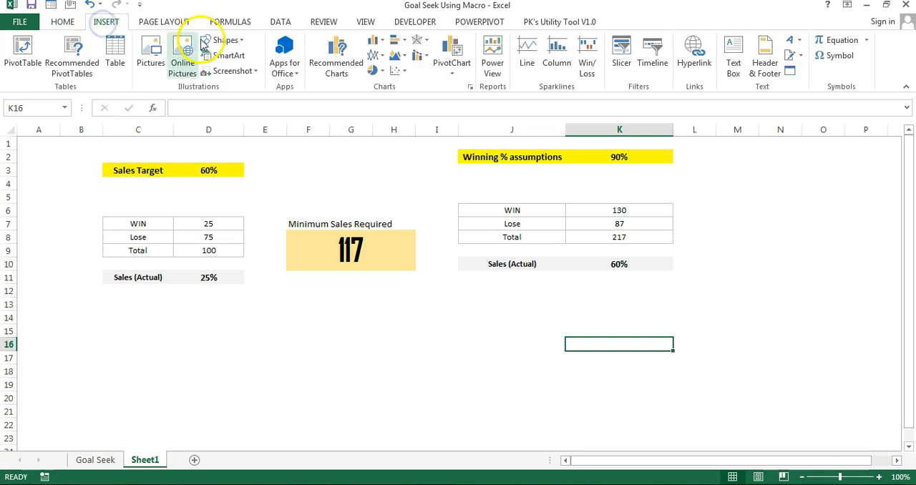
click(222, 40)
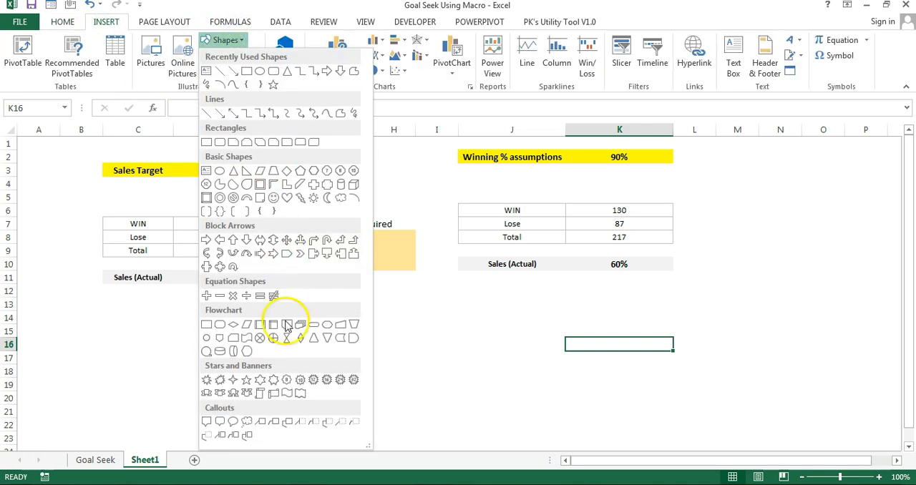
mouse_move(223, 141)
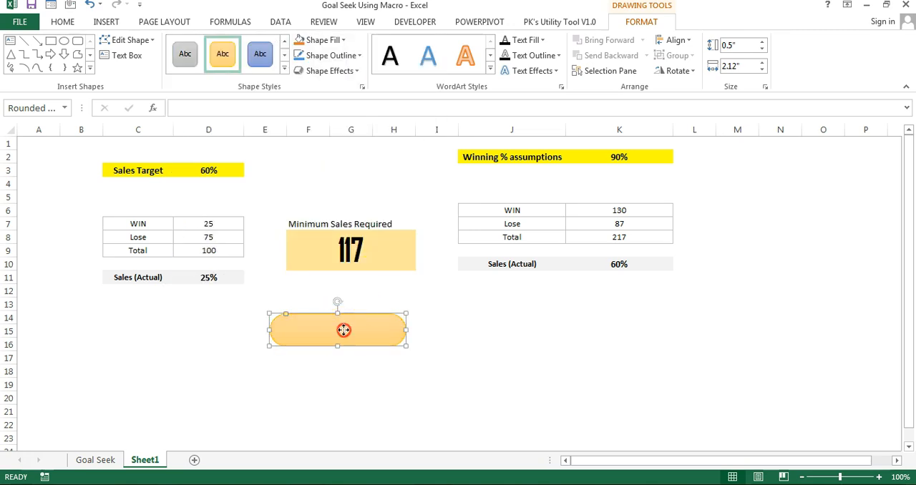
mouse_move(395, 172)
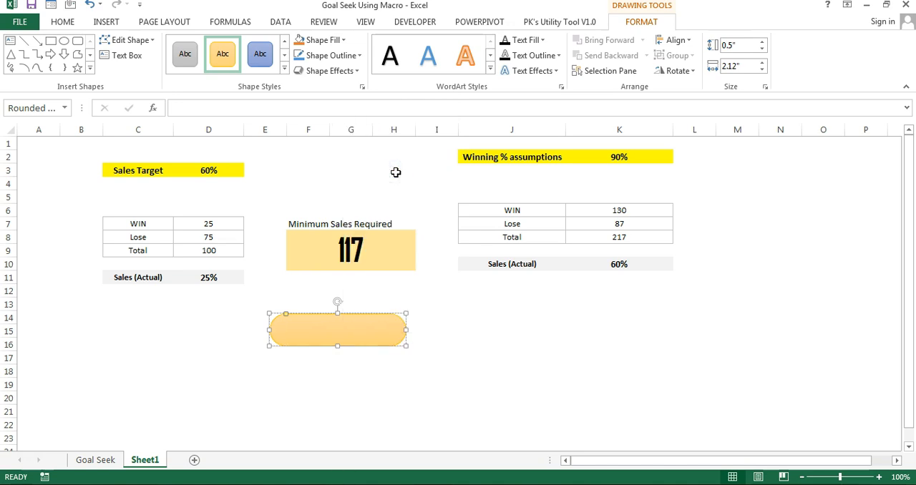
text(Get Mininum)
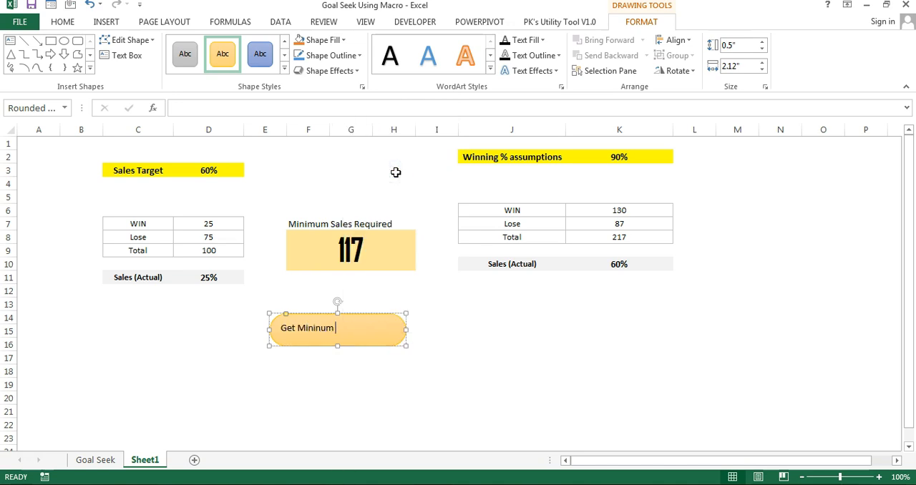
Assign the New_Goal_seek macro to the Get Mininum Sales shape.
right_click(337, 335)
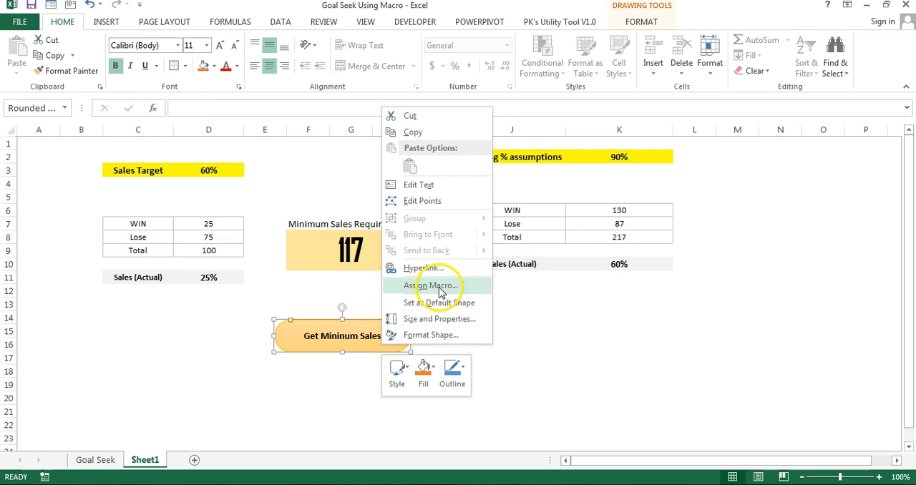
click(434, 284)
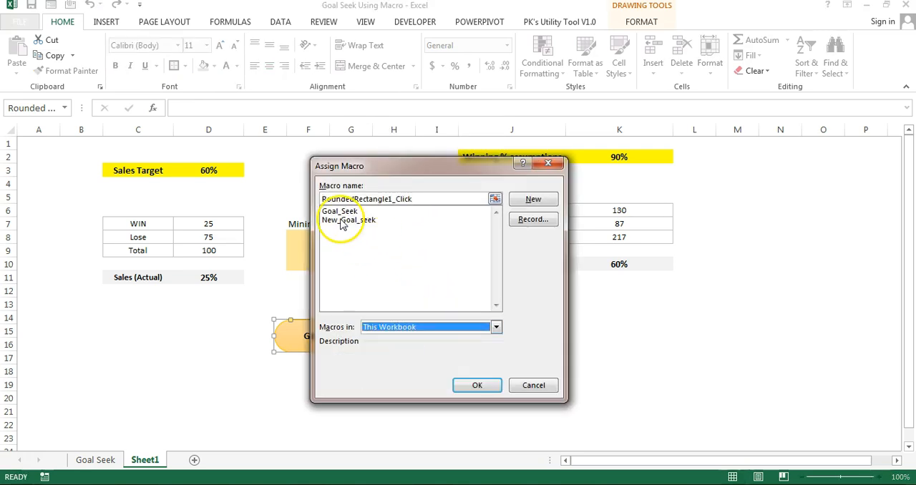
click(347, 221)
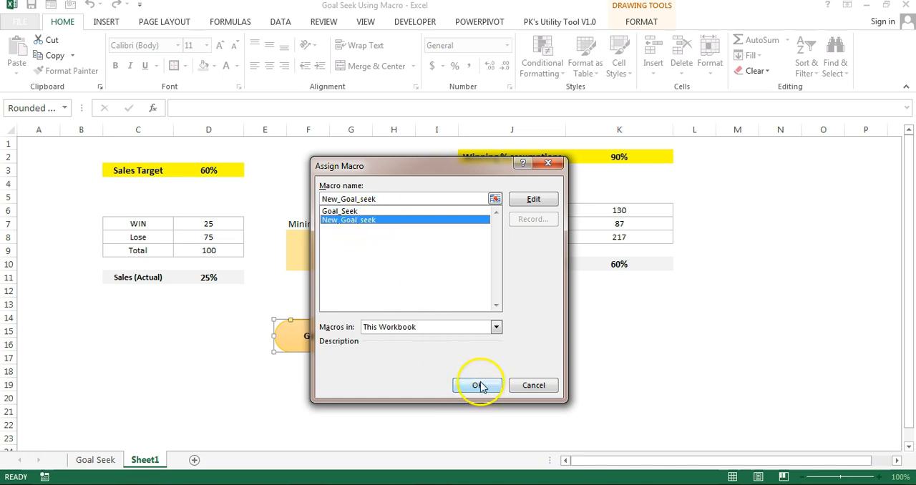
click(479, 385)
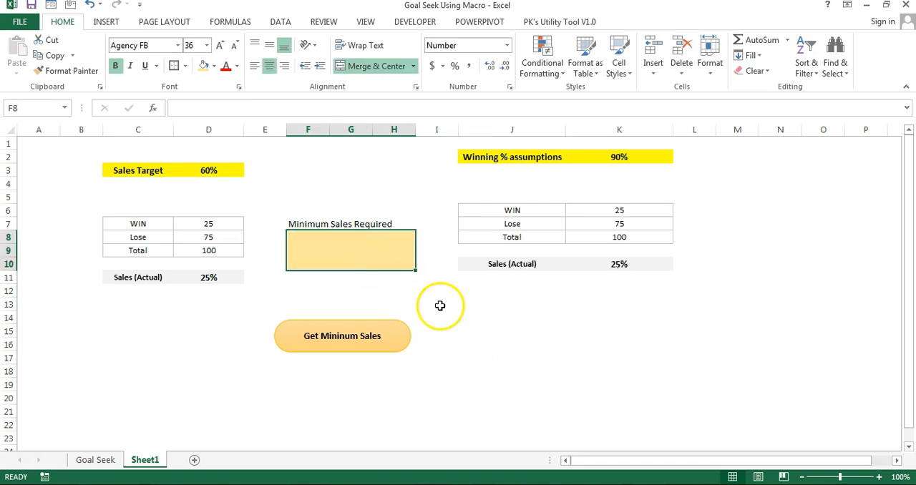
Run the macro from the shape and check F8, which shows -28.
click(342, 335)
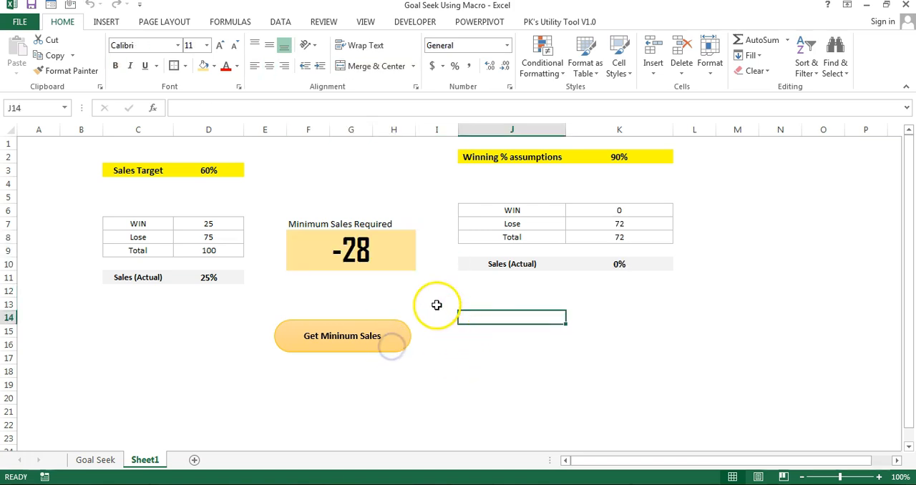
click(350, 249)
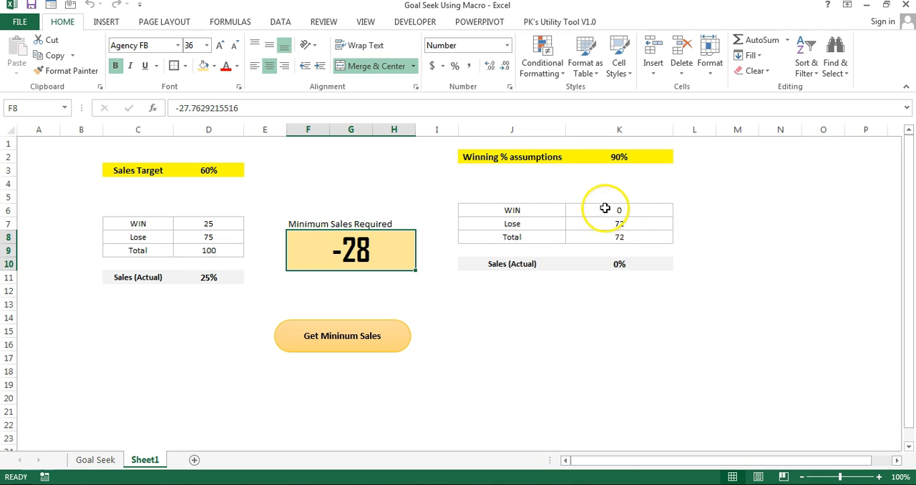
click(412, 21)
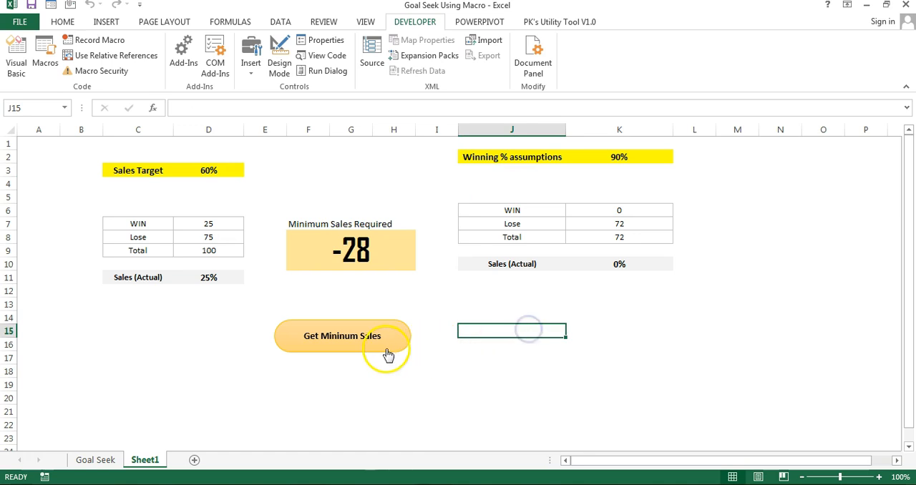
Set Sales Target 50% and Winning % 75%, then rerun the button to get Minimum Sales Required 465.
click(342, 336)
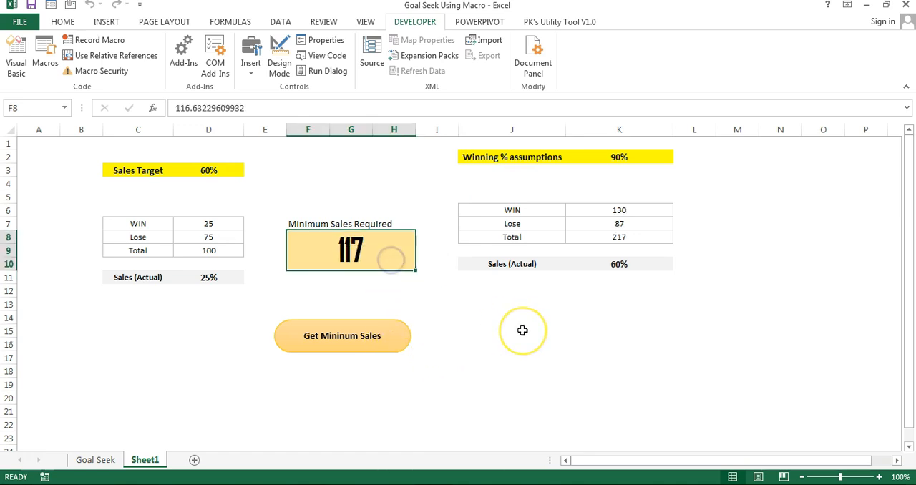
mouse_move(469, 345)
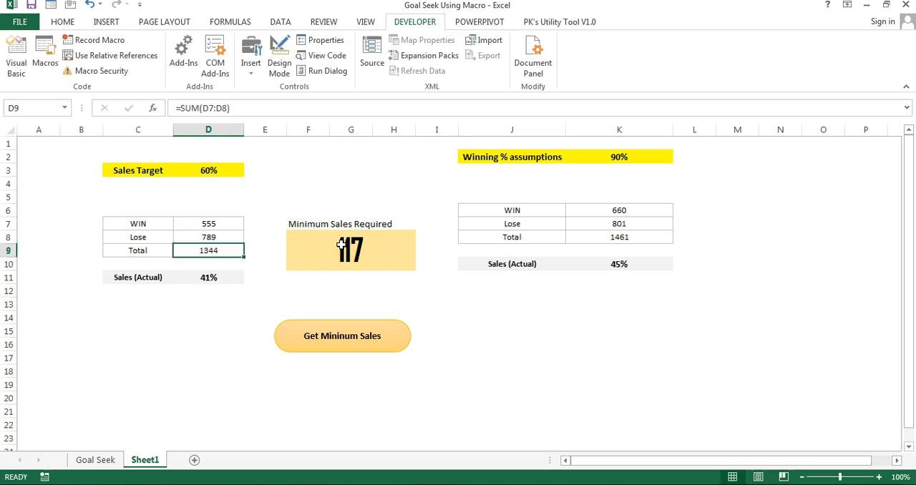
click(209, 169)
text(50)
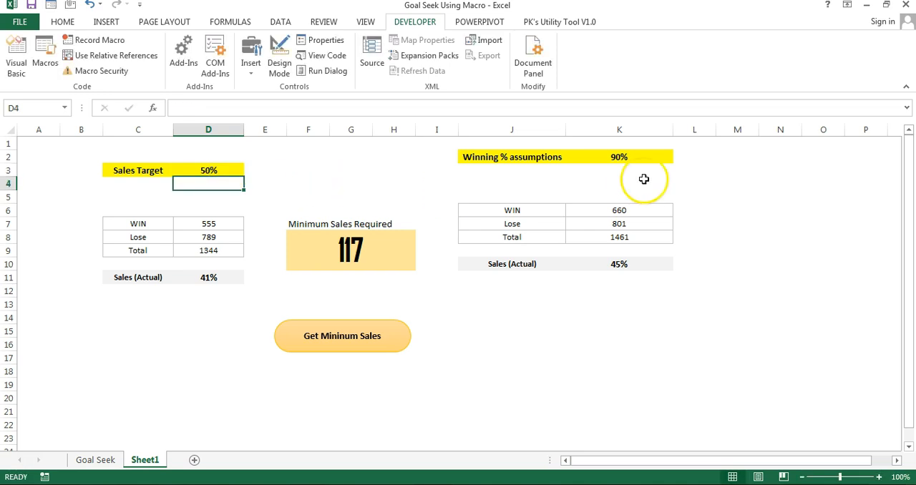
click(618, 158)
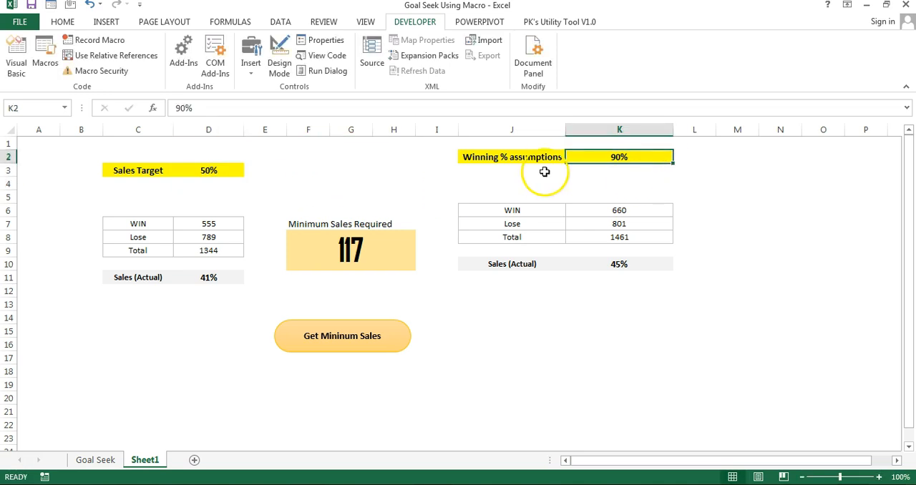
mouse_move(632, 176)
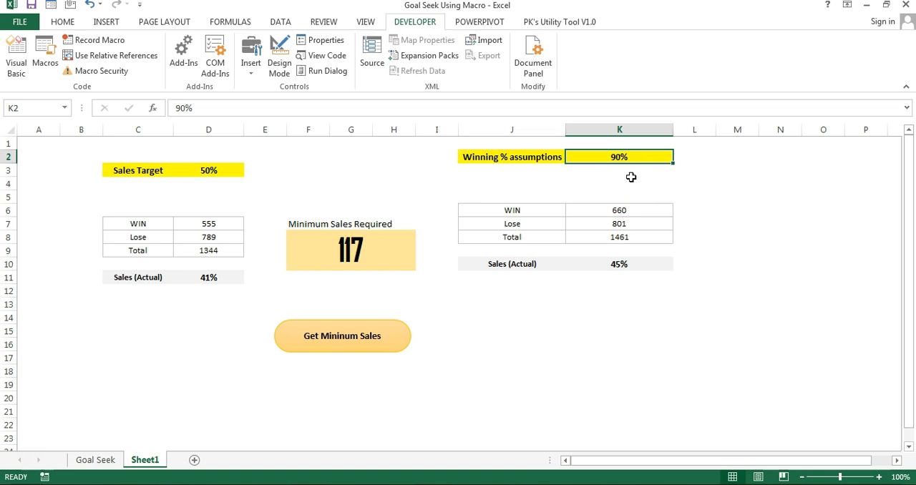
click(342, 335)
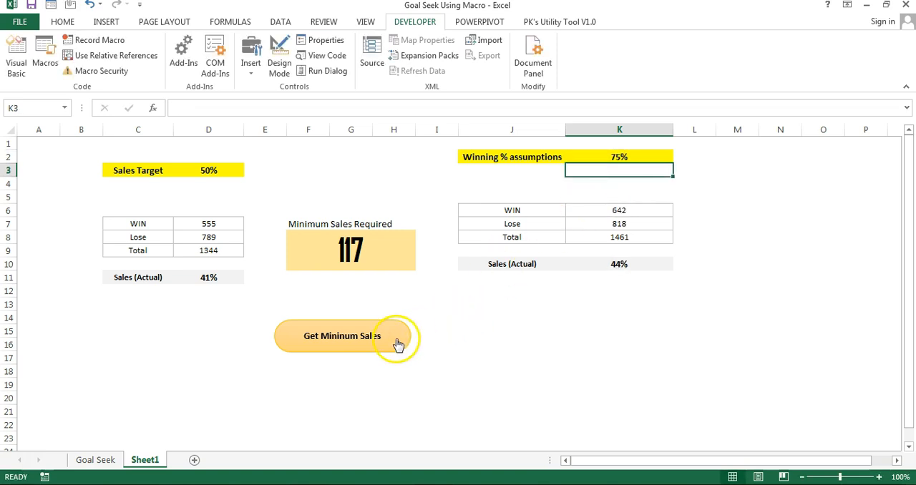
click(343, 336)
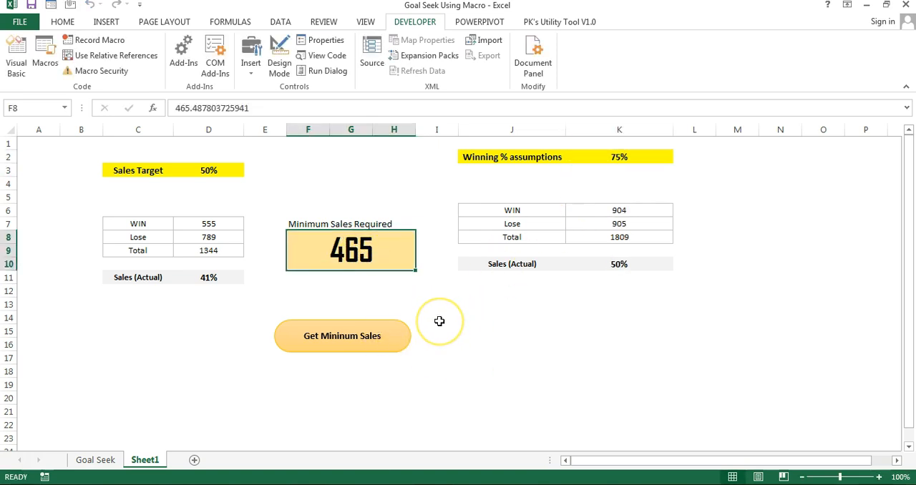
mouse_move(438, 321)
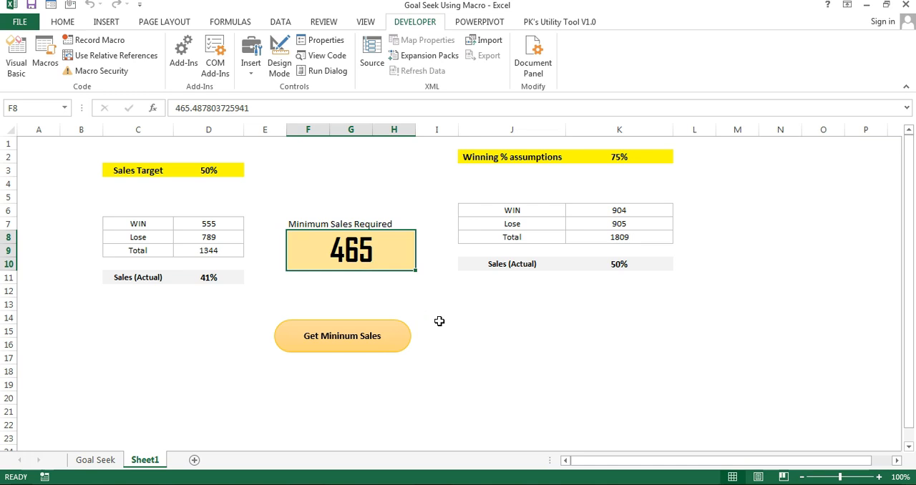